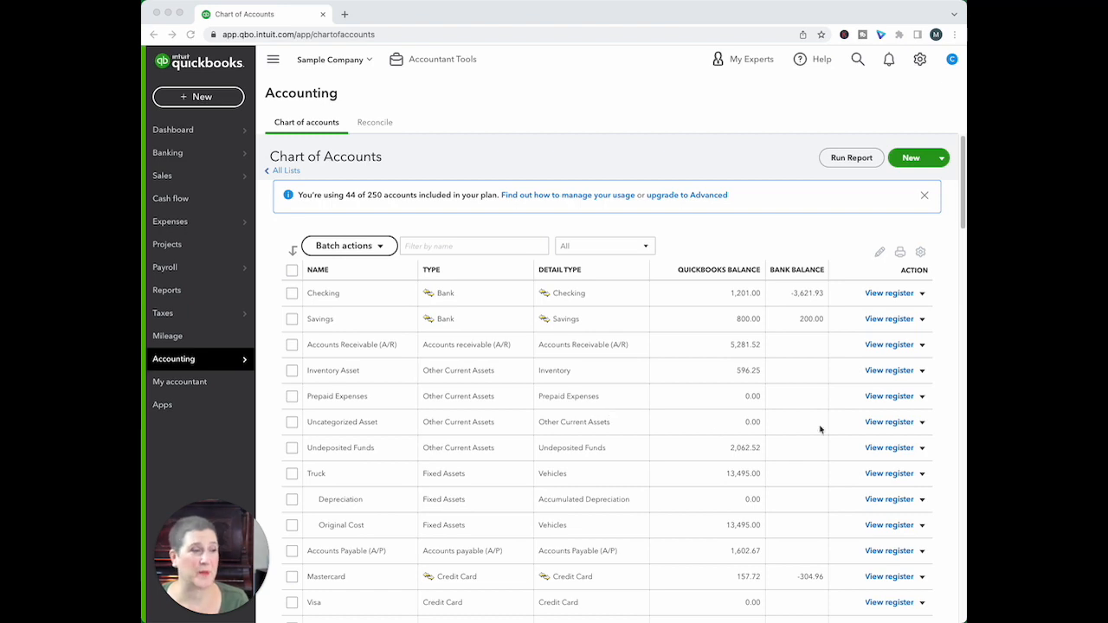
mouse_move(461, 260)
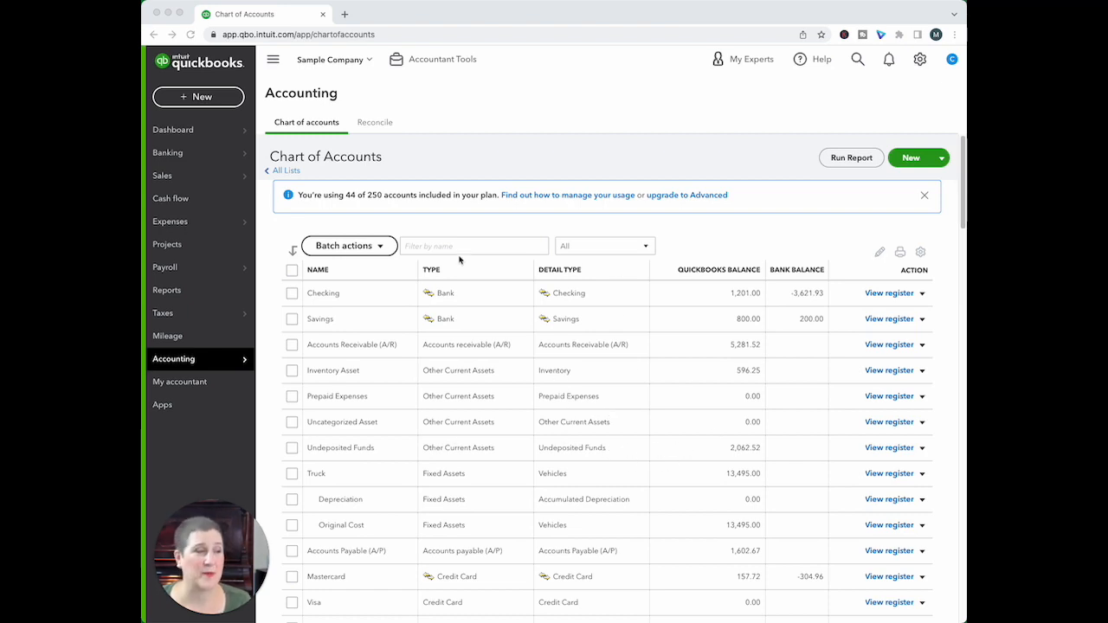
mouse_move(669, 21)
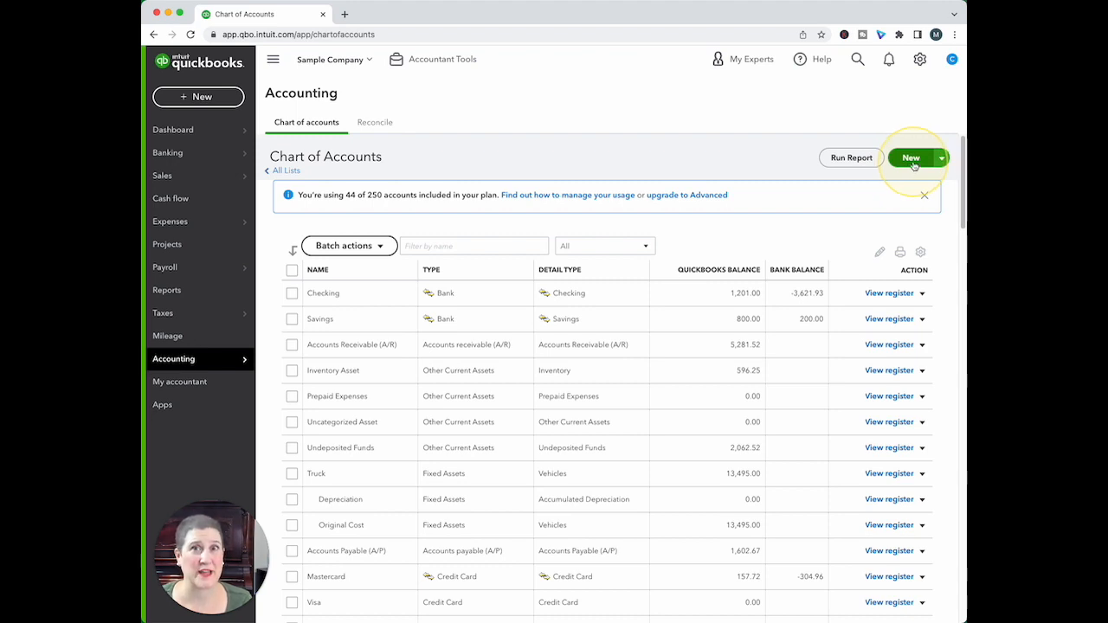
Step: Start a new account from the Chart of Accounts and browse the account type icons
left_click(910, 158)
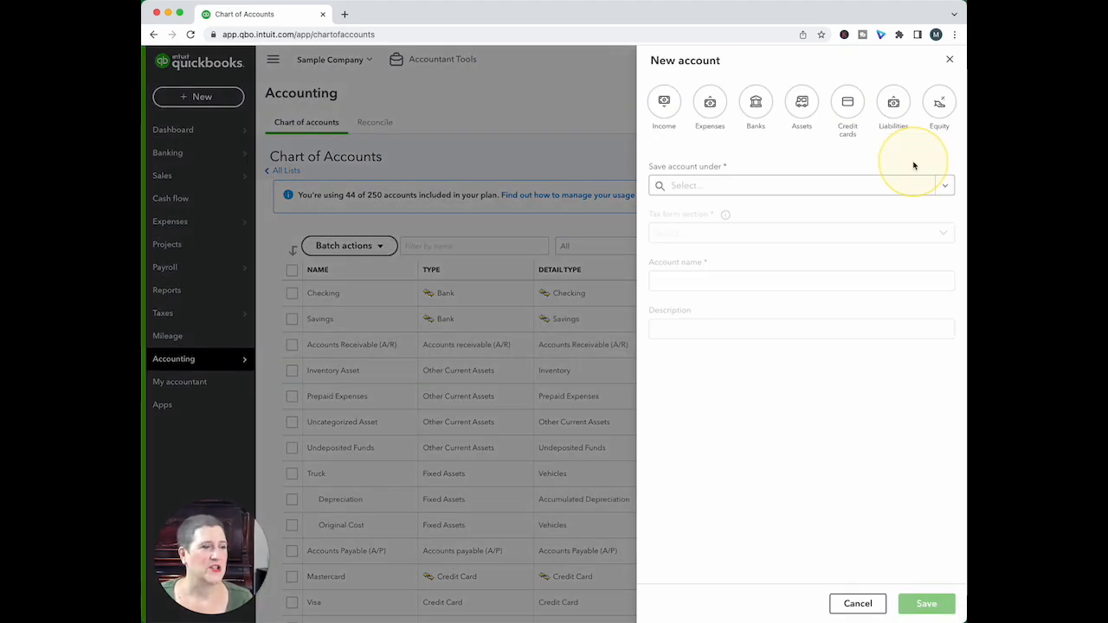
mouse_move(793, 211)
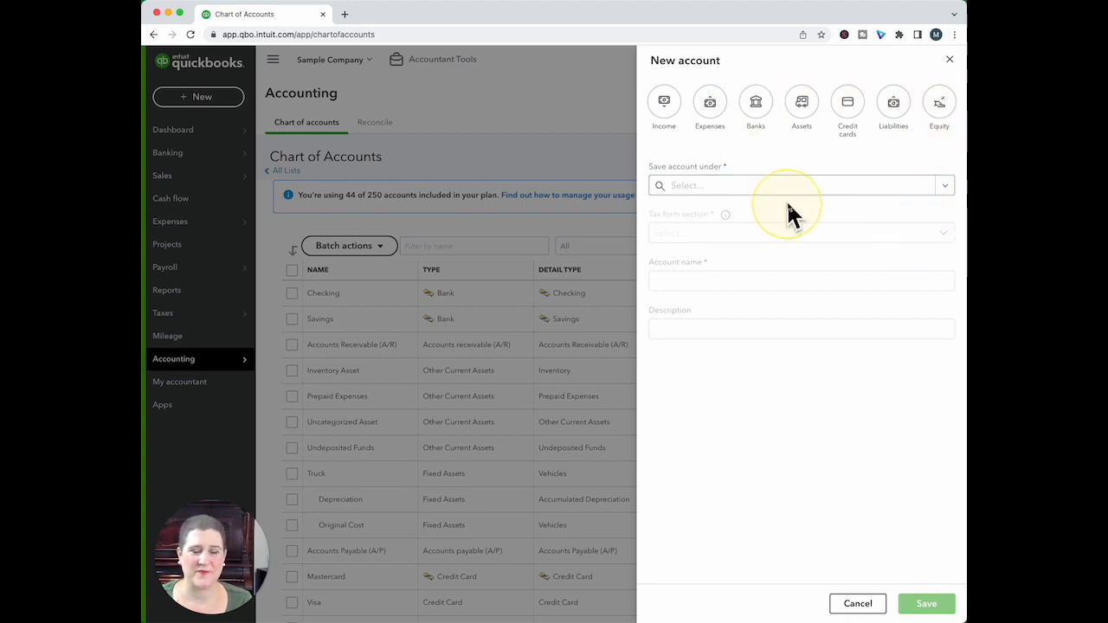
mouse_move(822, 209)
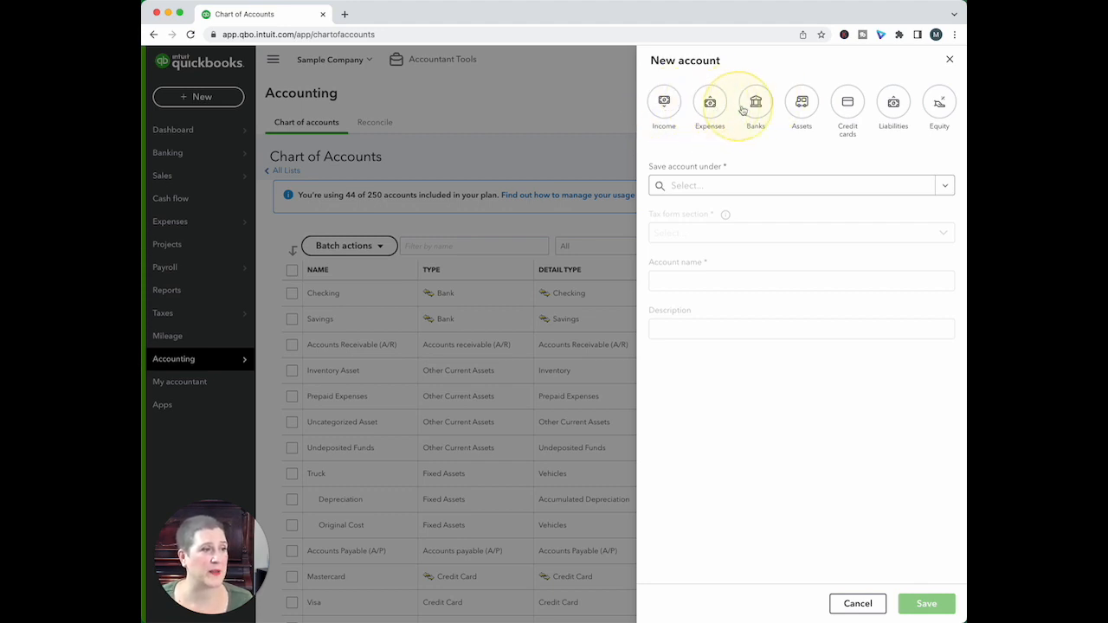
mouse_move(800, 102)
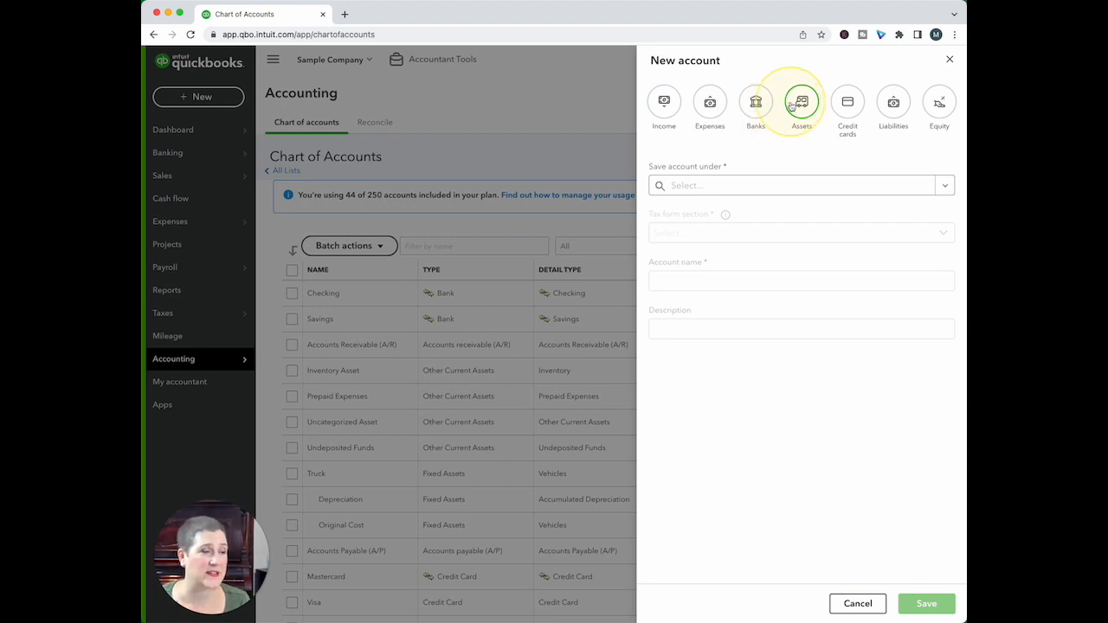
mouse_move(938, 100)
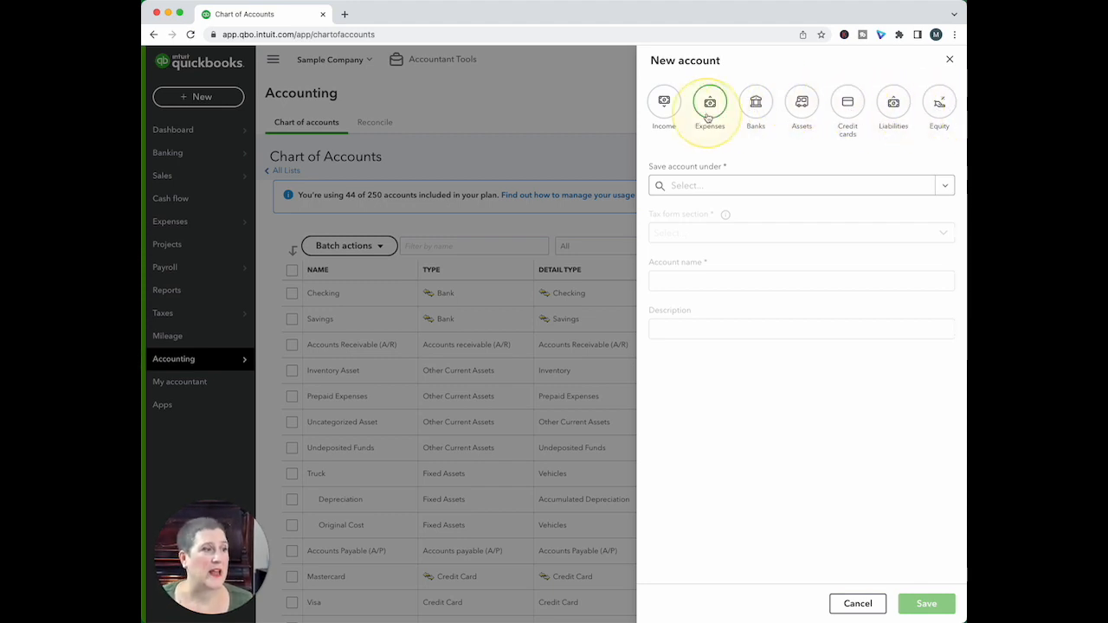
left_click(665, 104)
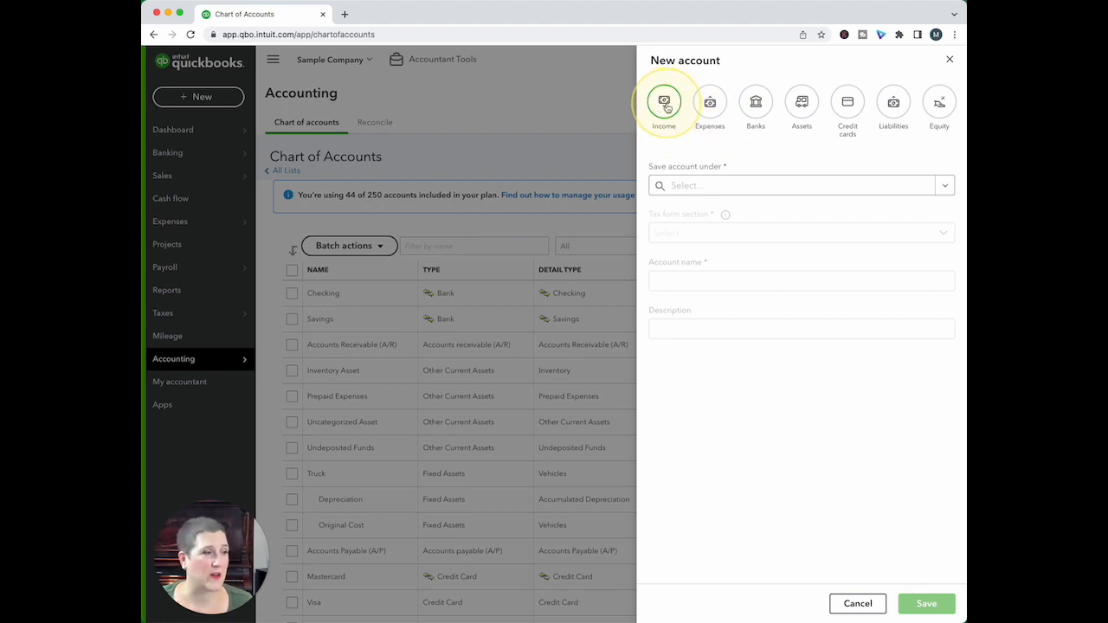
Step: Choose Income as the account type and review the Profit & Loss preview of existing income accounts
left_click(665, 102)
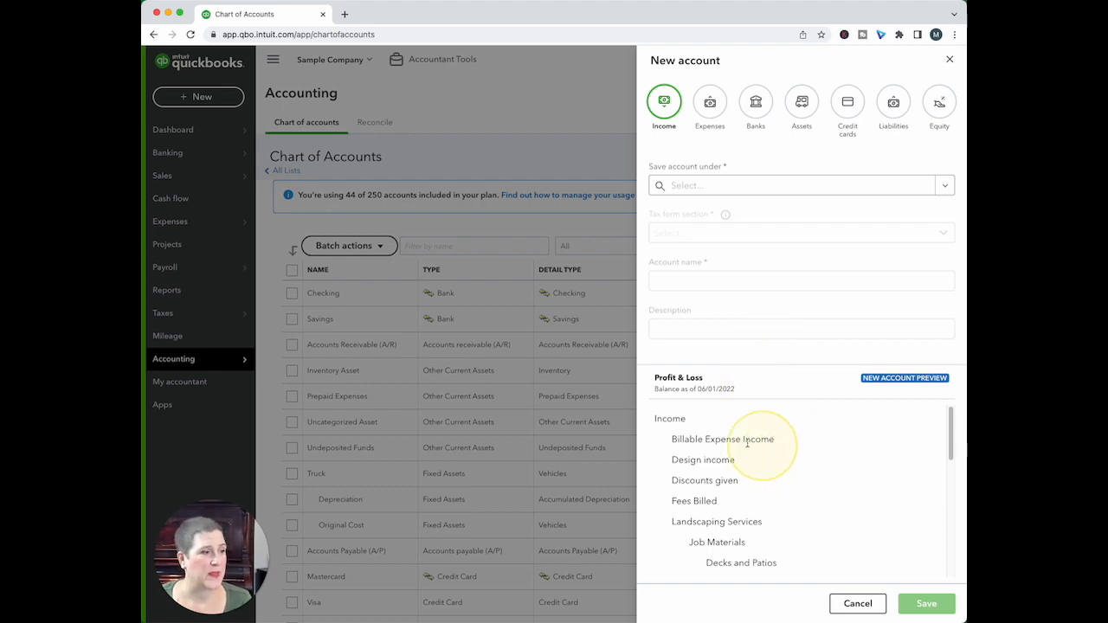
mouse_move(689, 422)
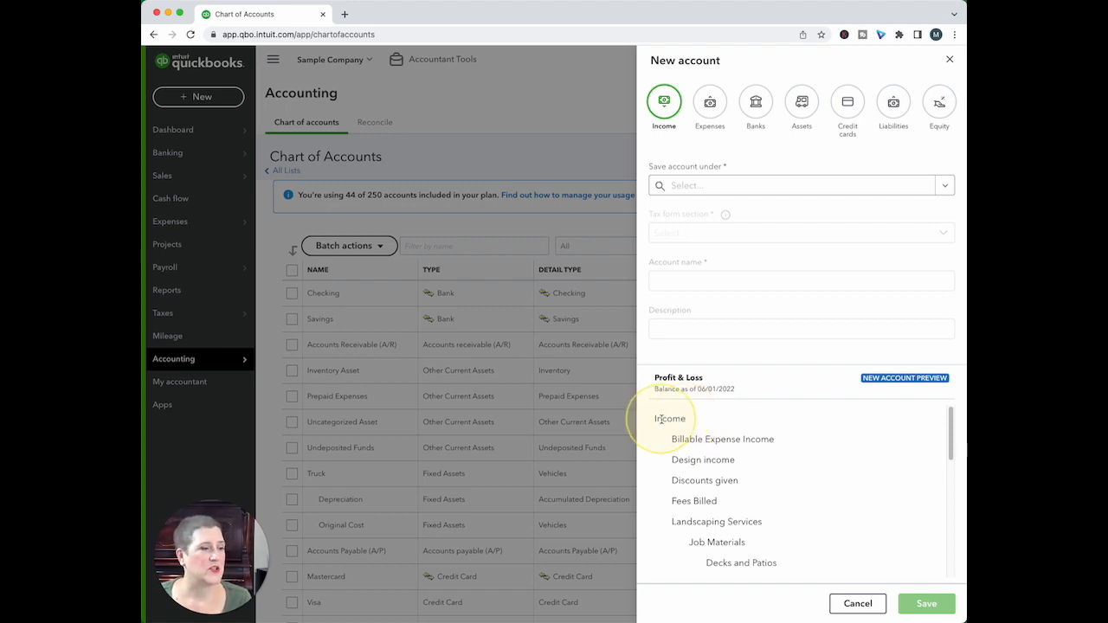
scroll("down", 3)
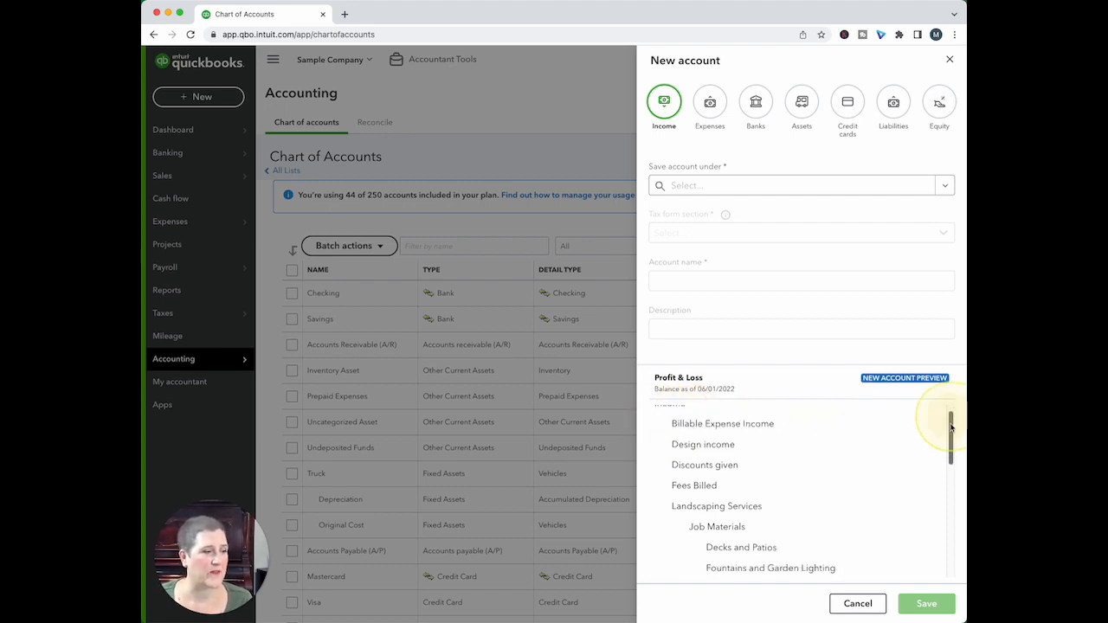
scroll("down", 3)
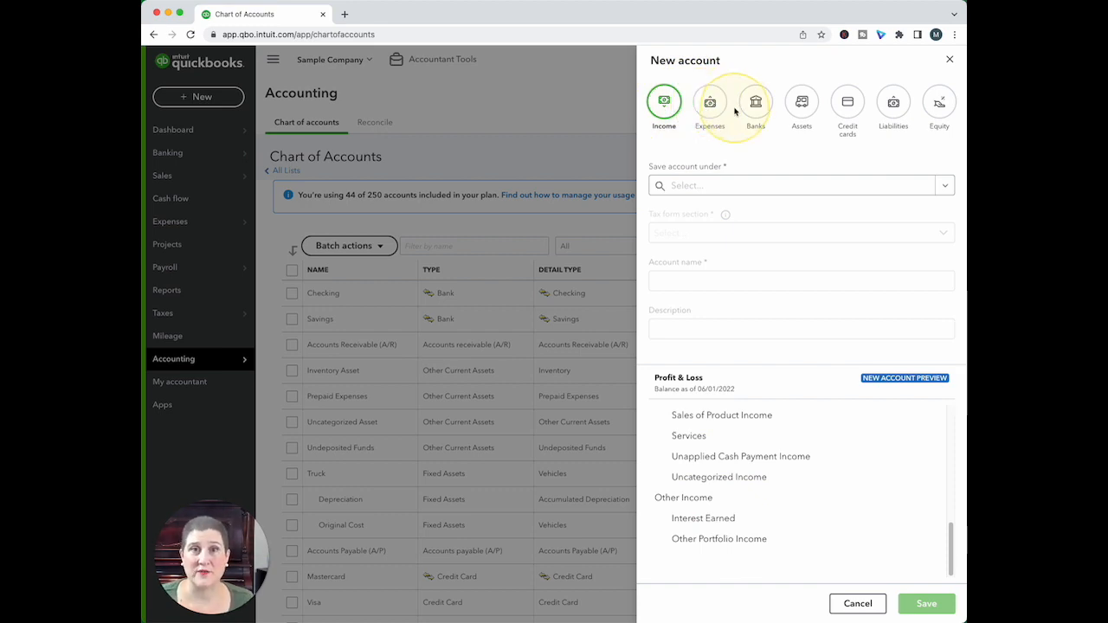
mouse_move(689, 225)
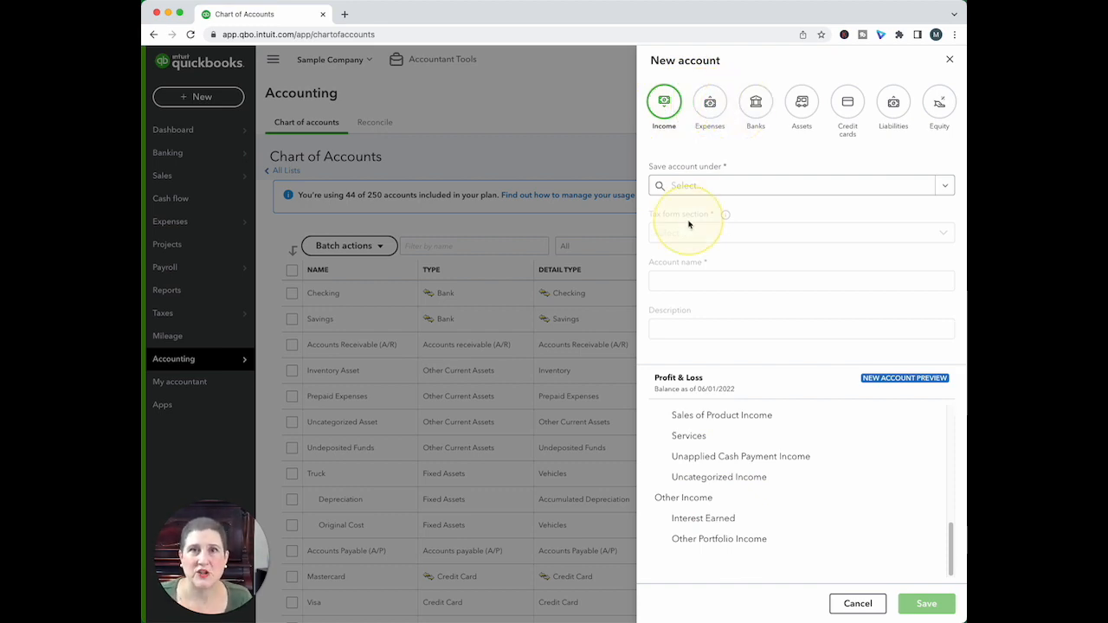
mouse_move(708, 388)
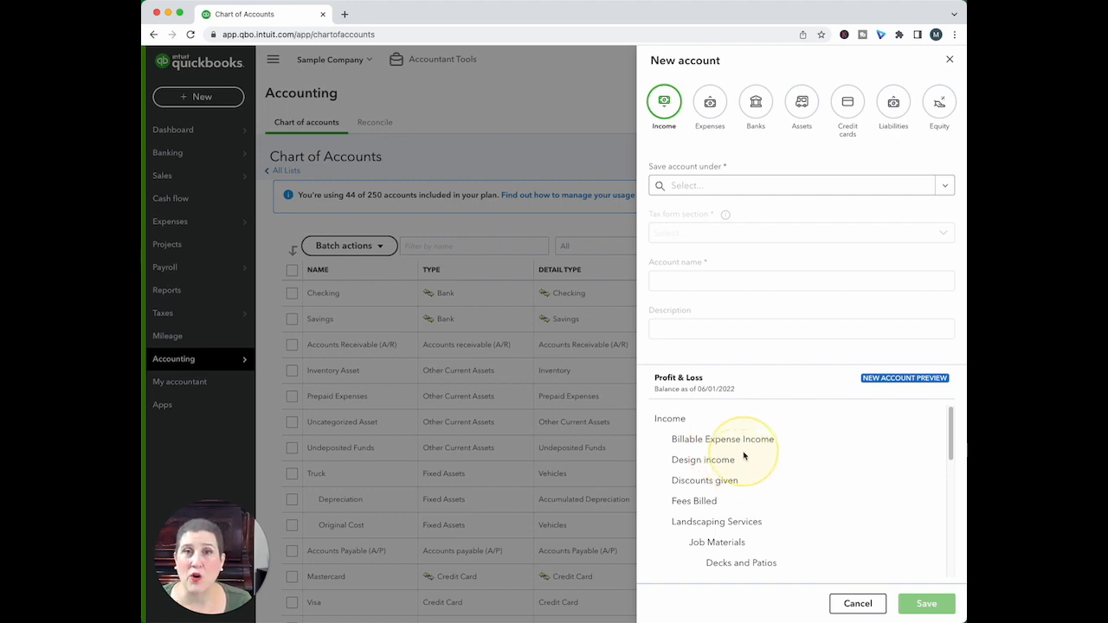
mouse_move(772, 414)
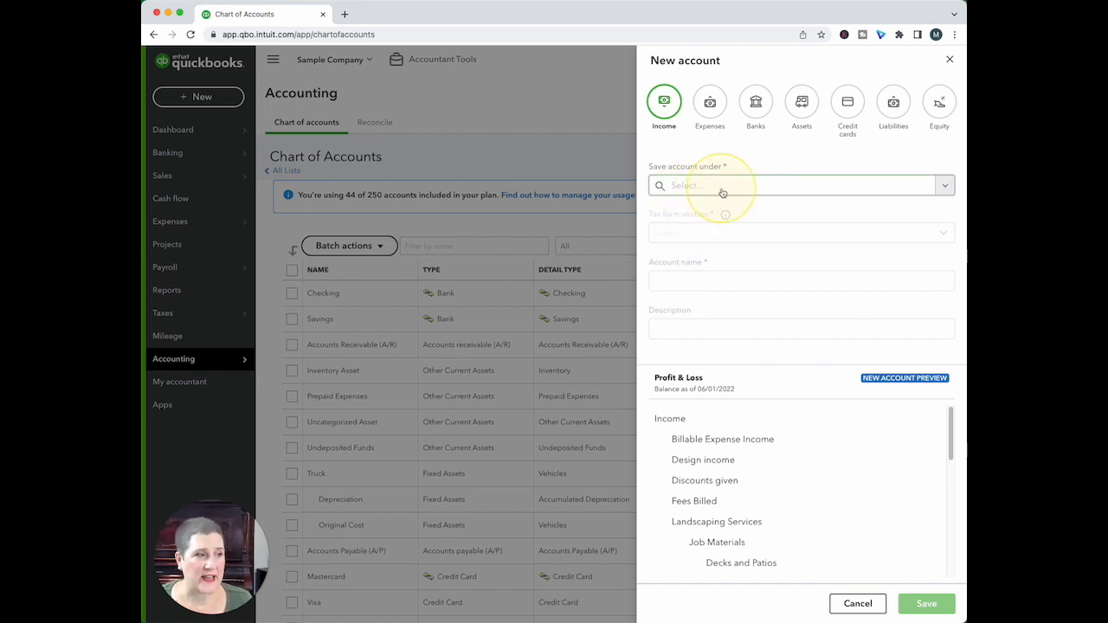
mouse_move(770, 174)
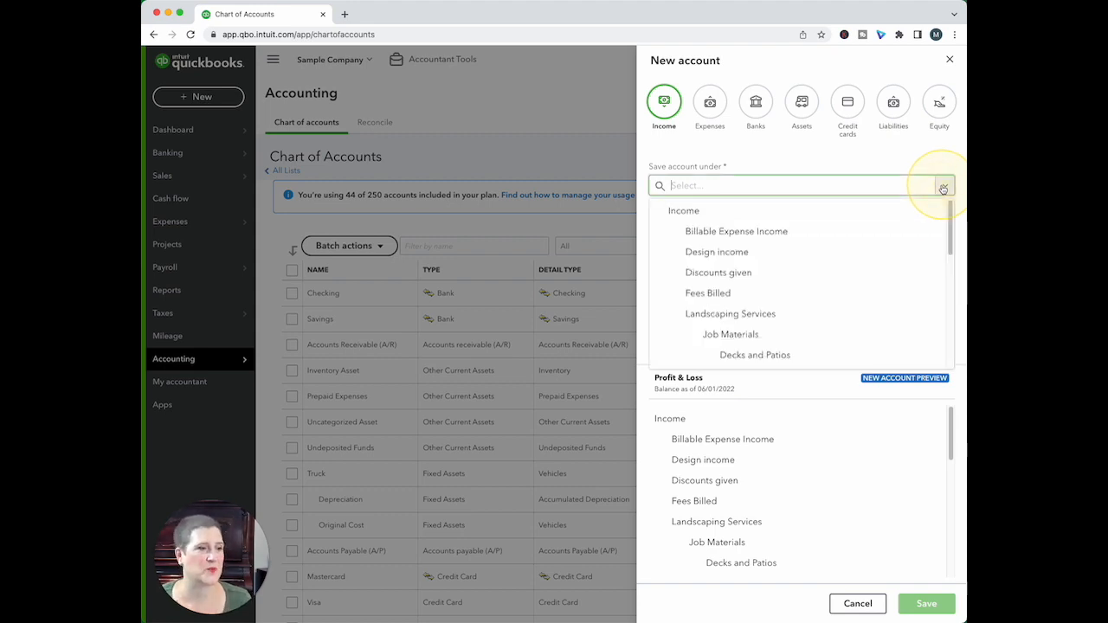
Step: Set the new account to be saved under Income from the parent account list
left_click(944, 186)
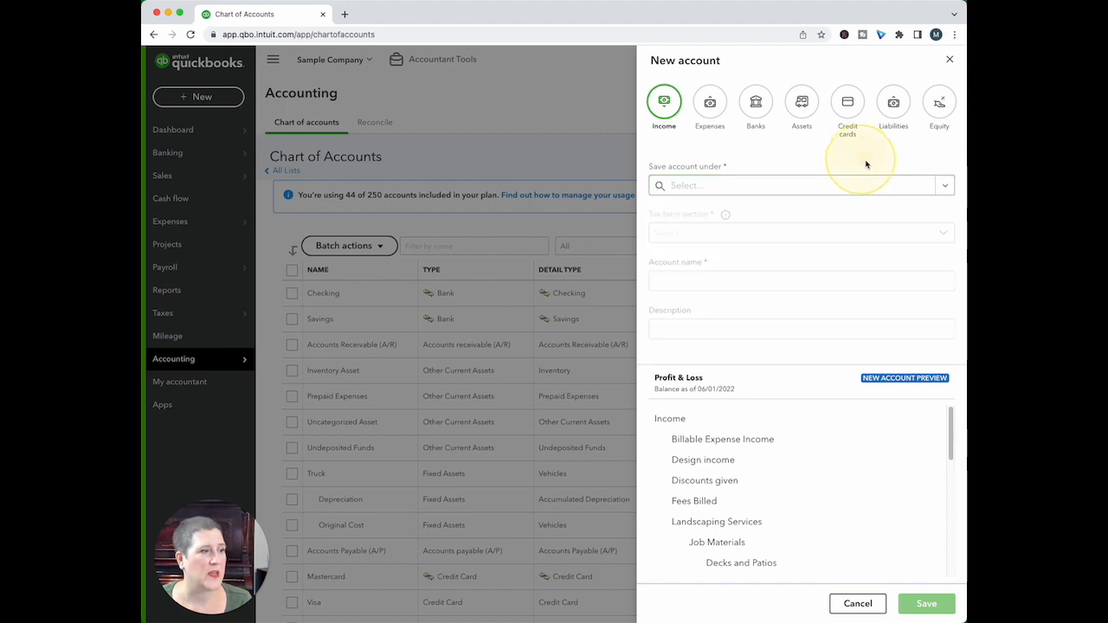
mouse_move(813, 204)
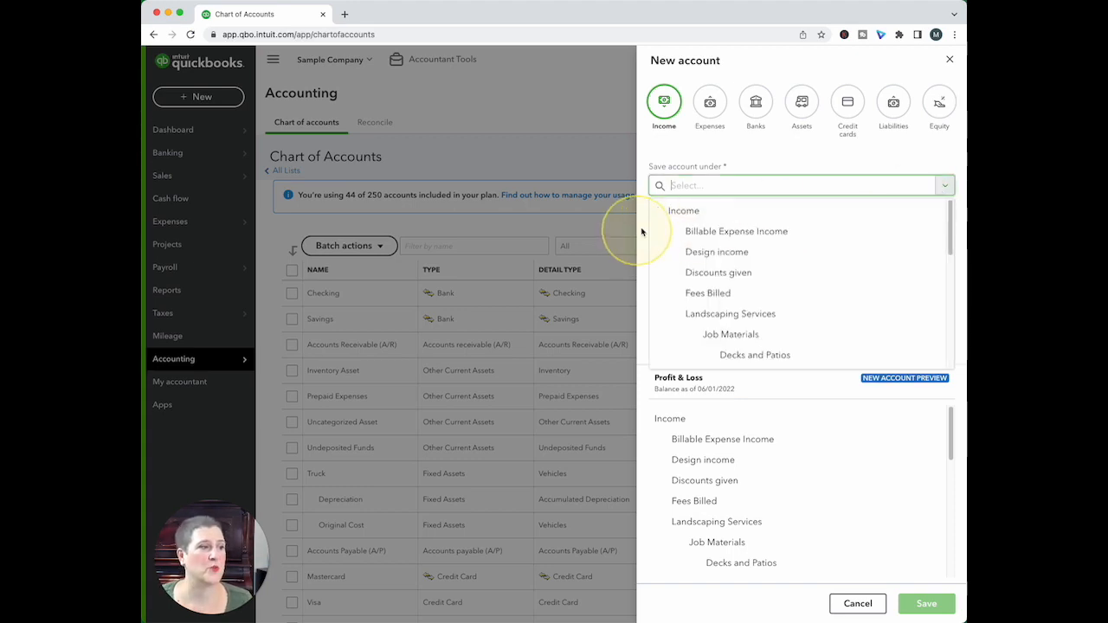
mouse_move(682, 212)
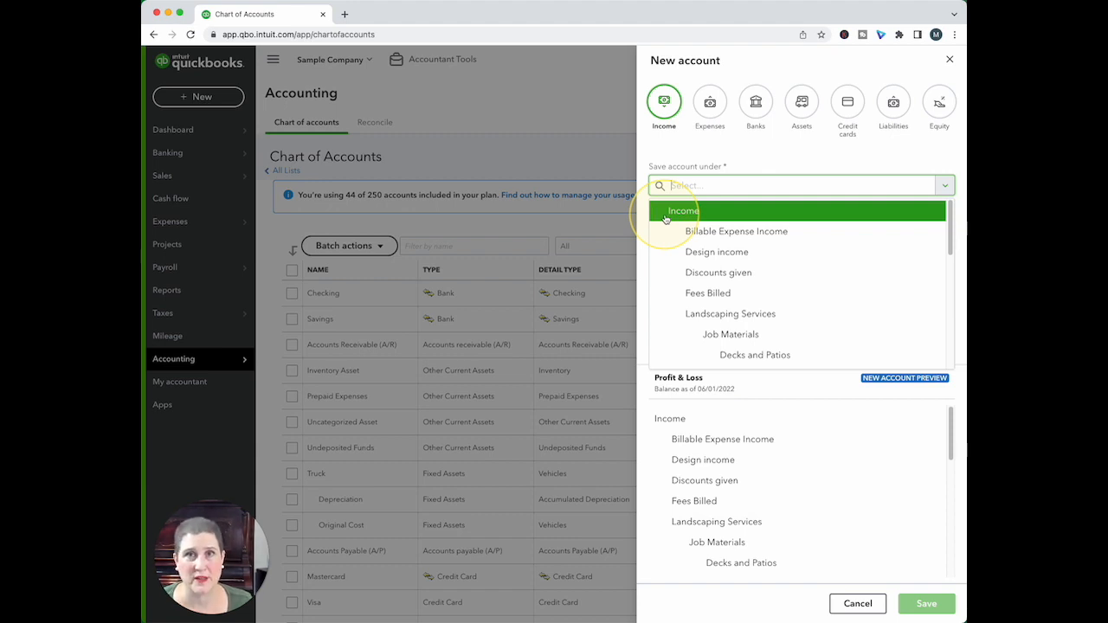
mouse_move(737, 232)
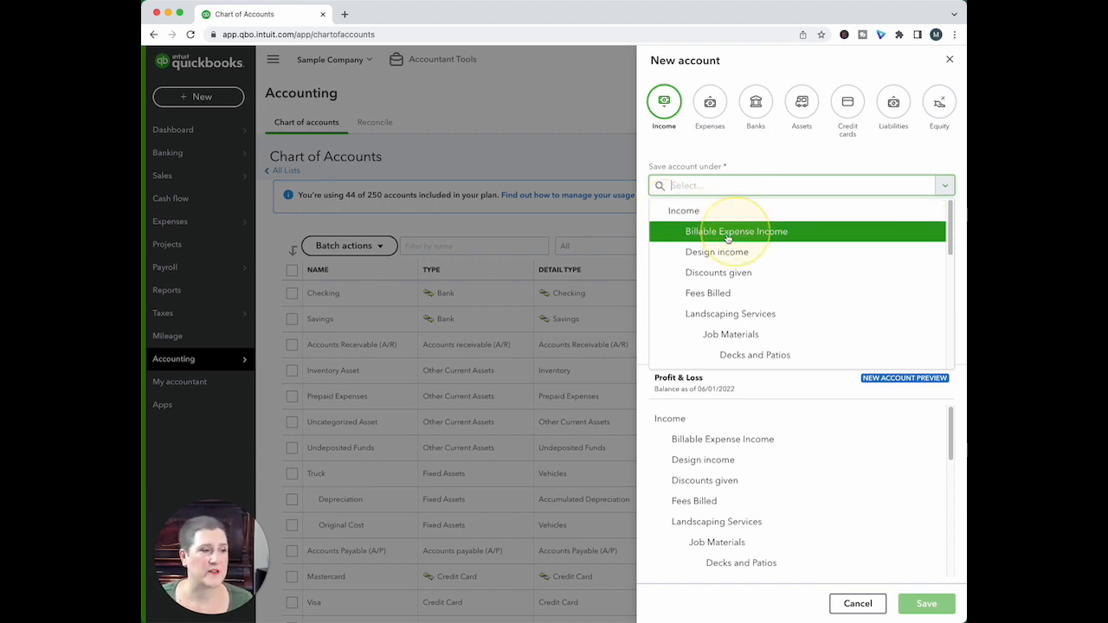
mouse_move(731, 334)
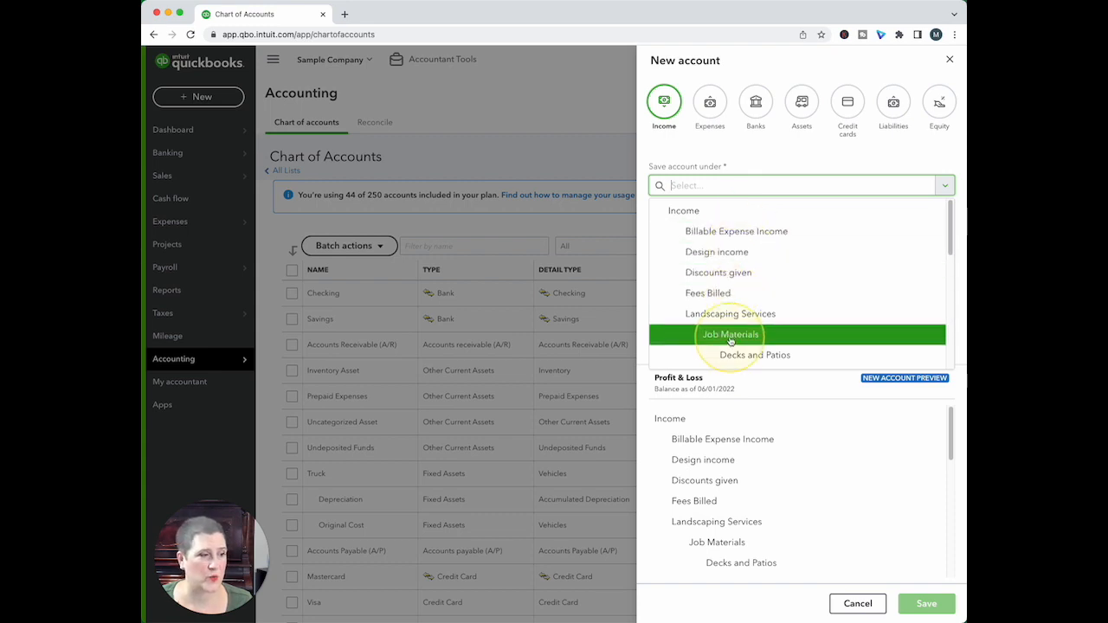
left_click(682, 211)
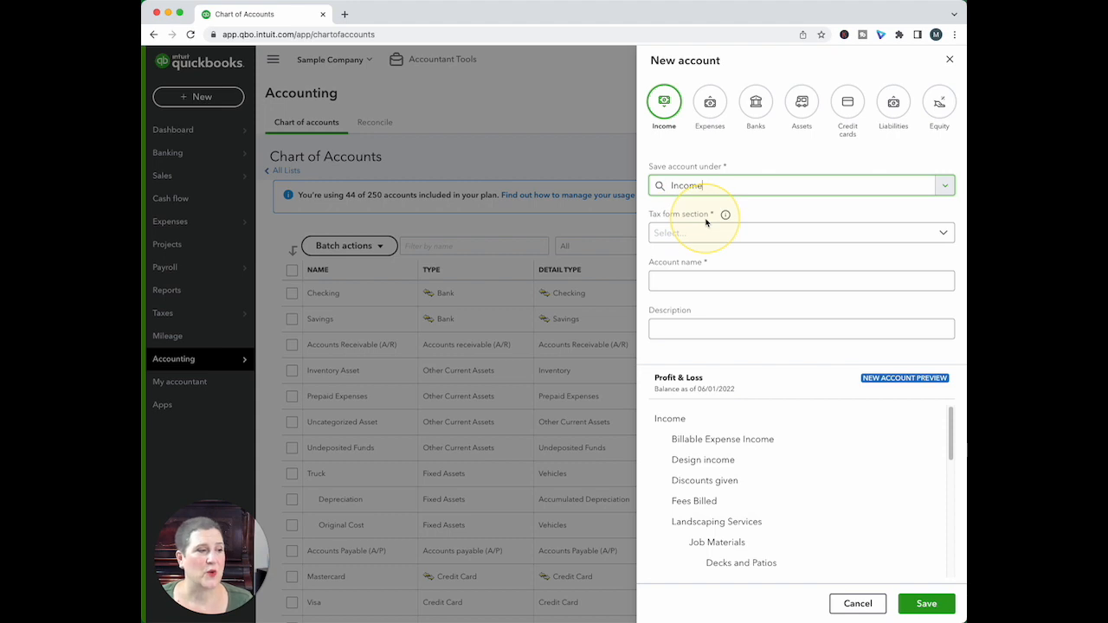
mouse_move(701, 222)
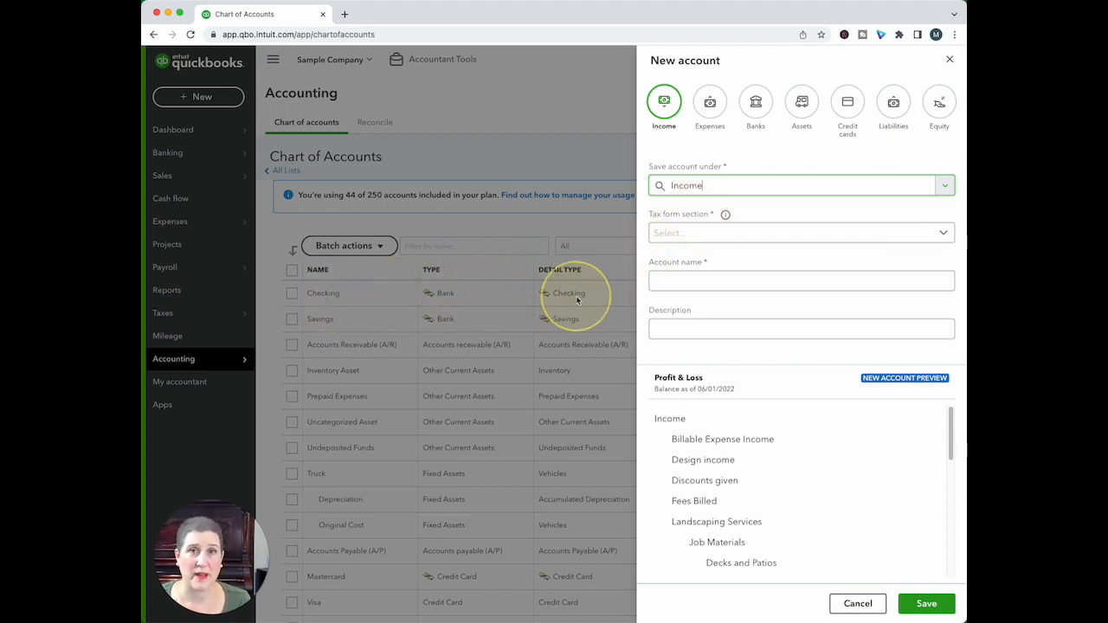
mouse_move(571, 298)
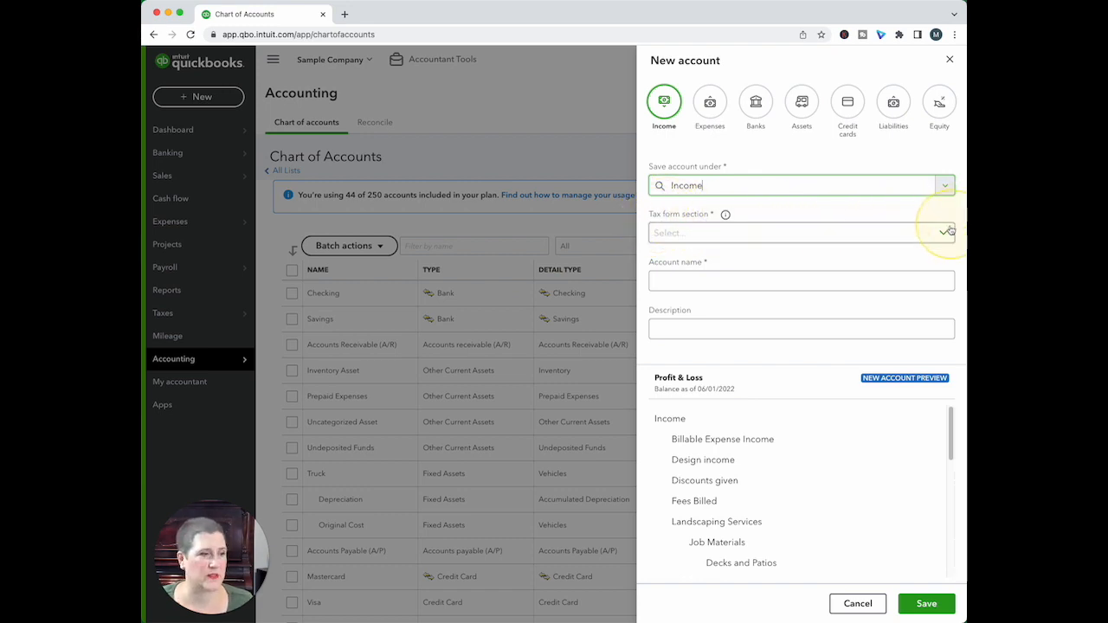
Step: Open the tax form section list to choose Sales of Product Income
left_click(945, 232)
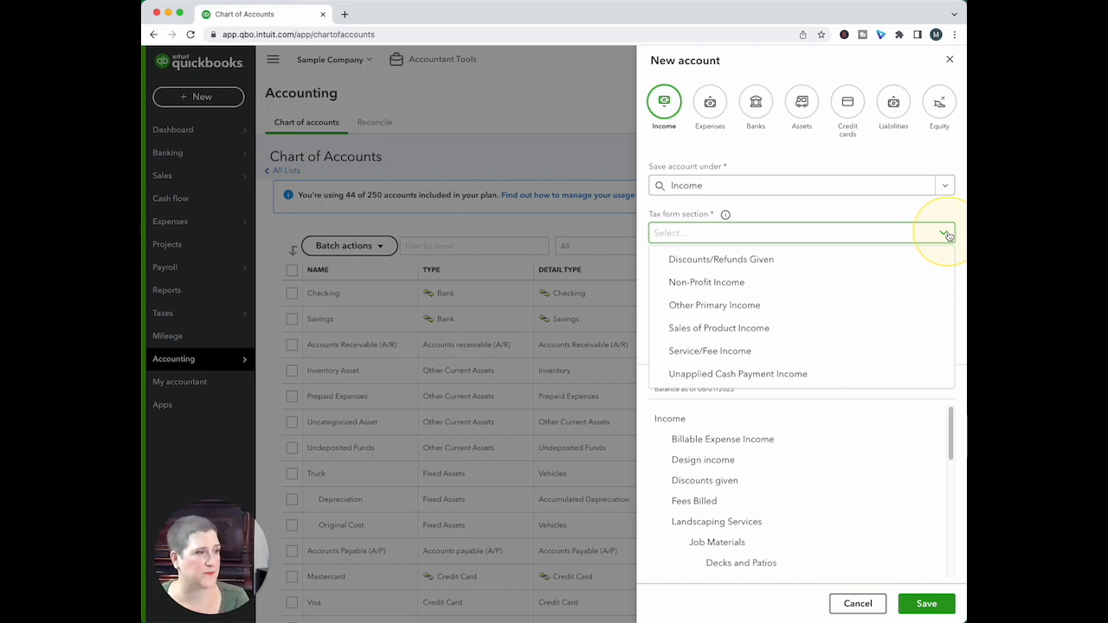
mouse_move(839, 277)
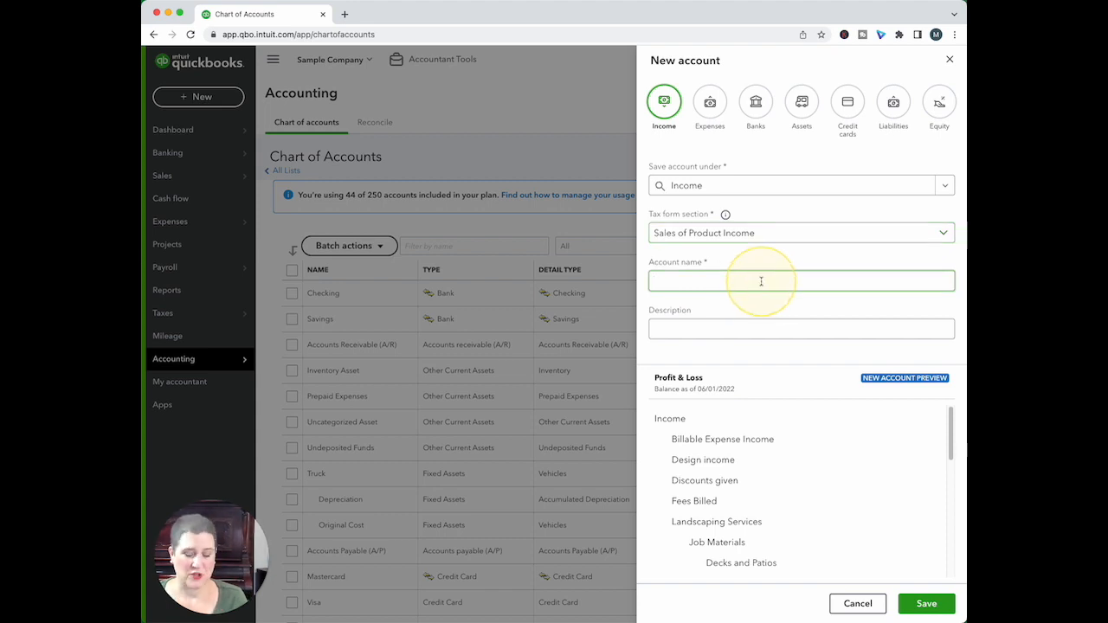
Step: Name the account 'My New Account' and check its placement under Income in the preview
type("My Ne")
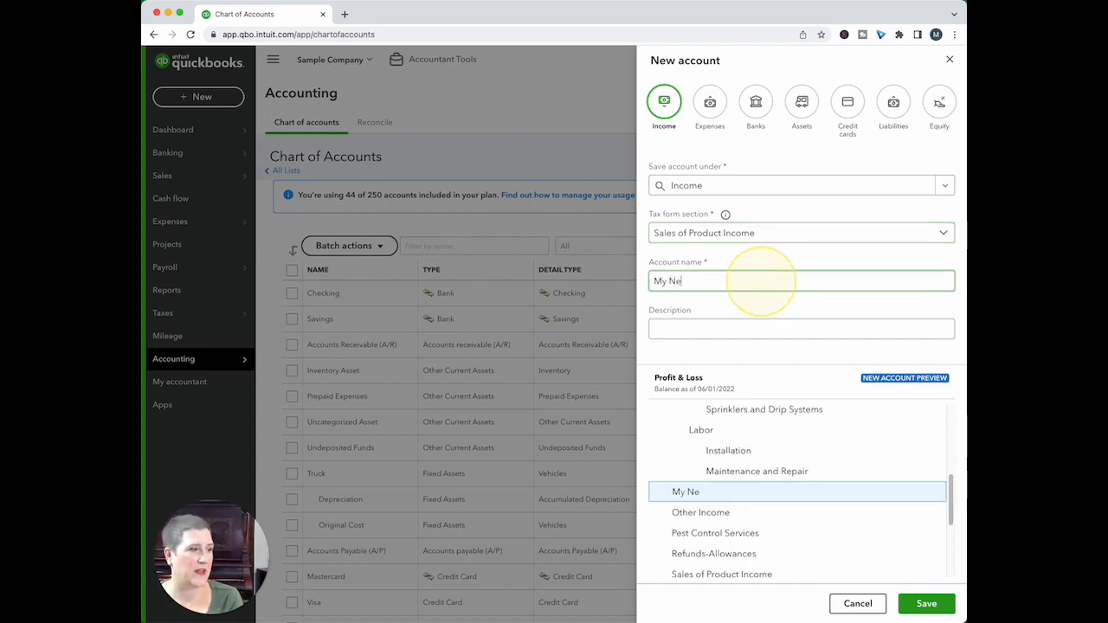
type("w Account")
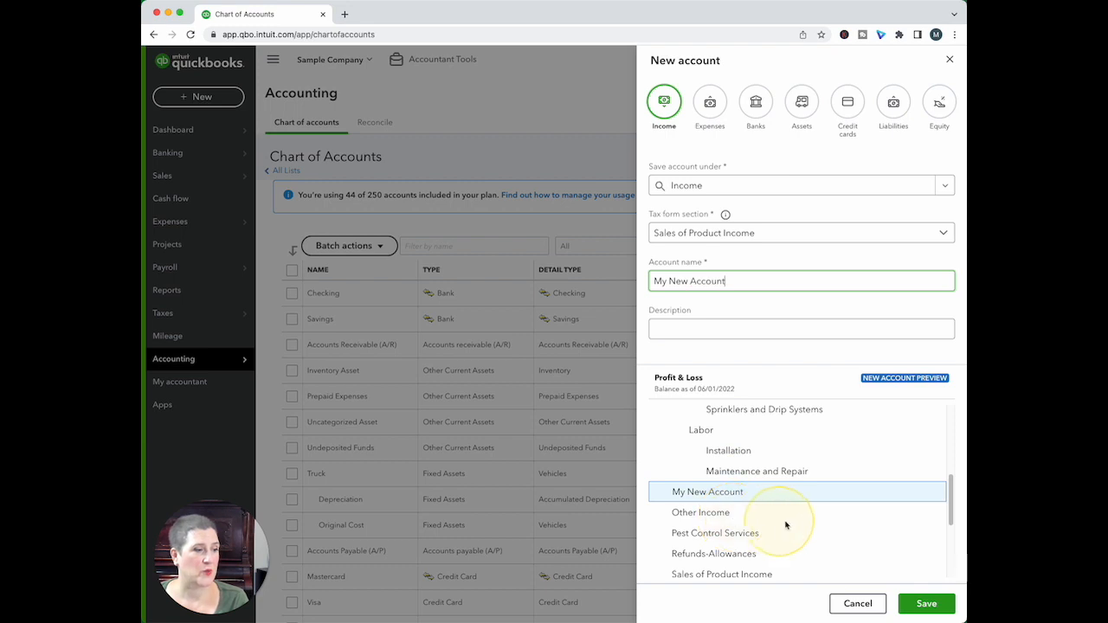
scroll("up", 3)
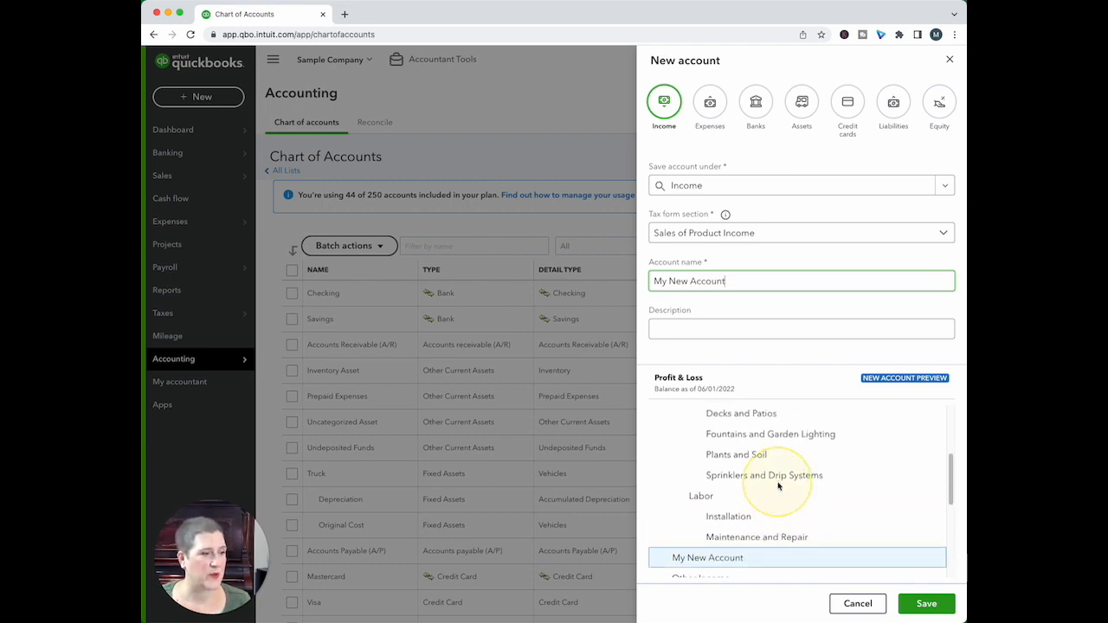
scroll("up", 3)
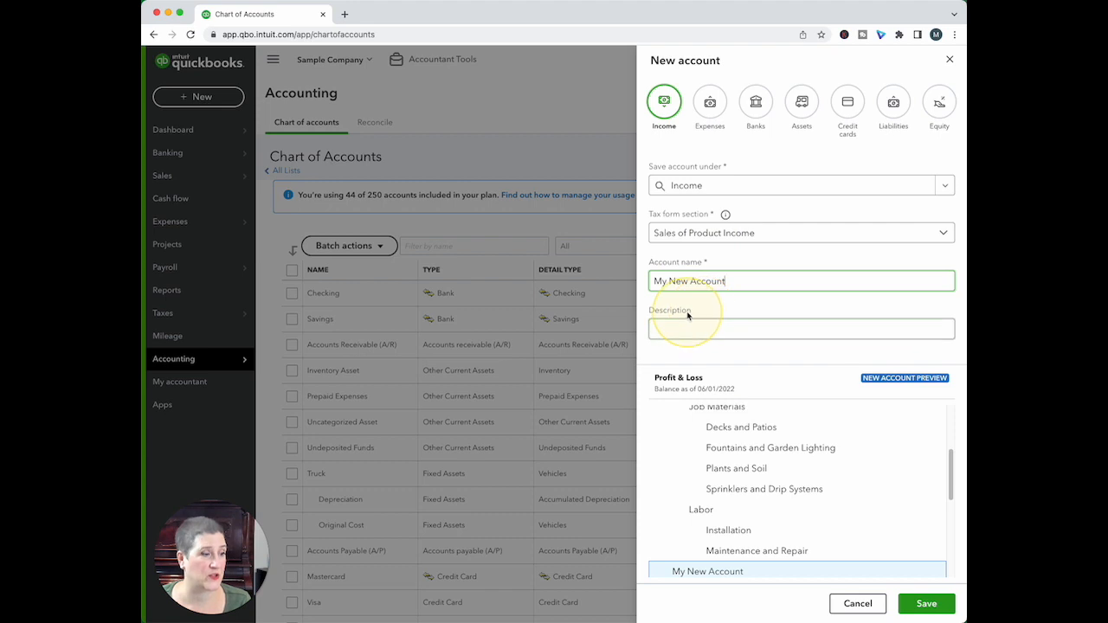
mouse_move(934, 580)
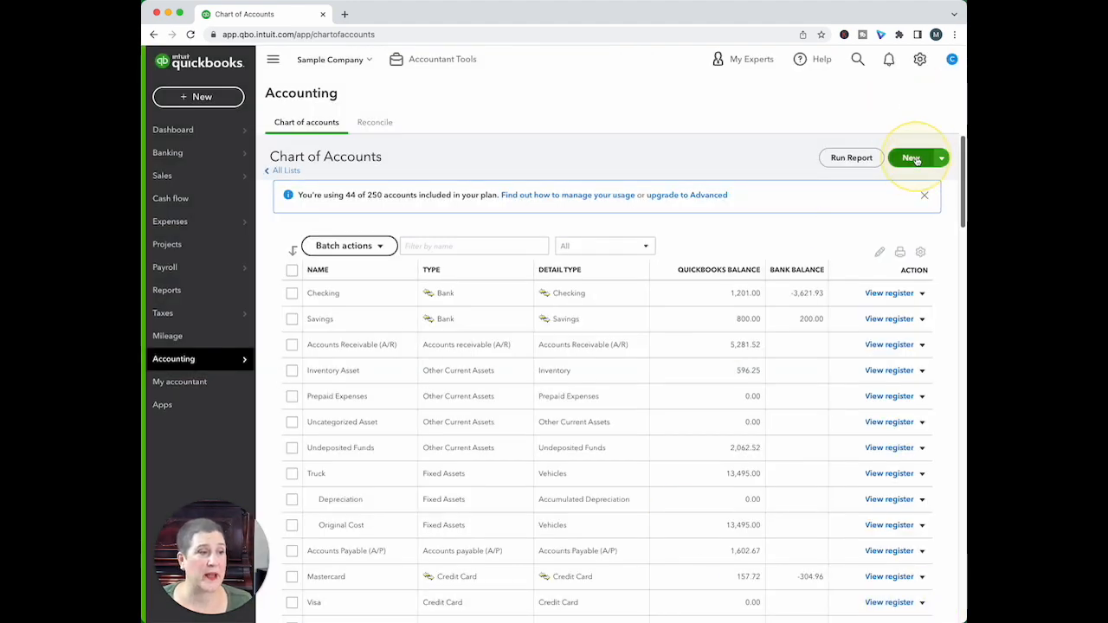
left_click(910, 158)
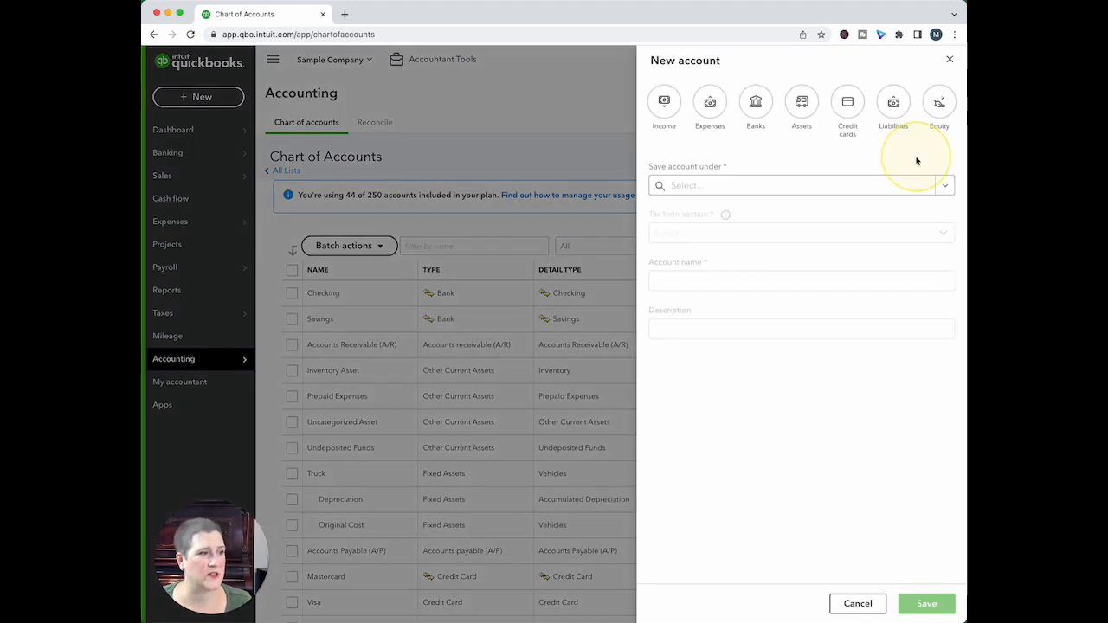
mouse_move(945, 189)
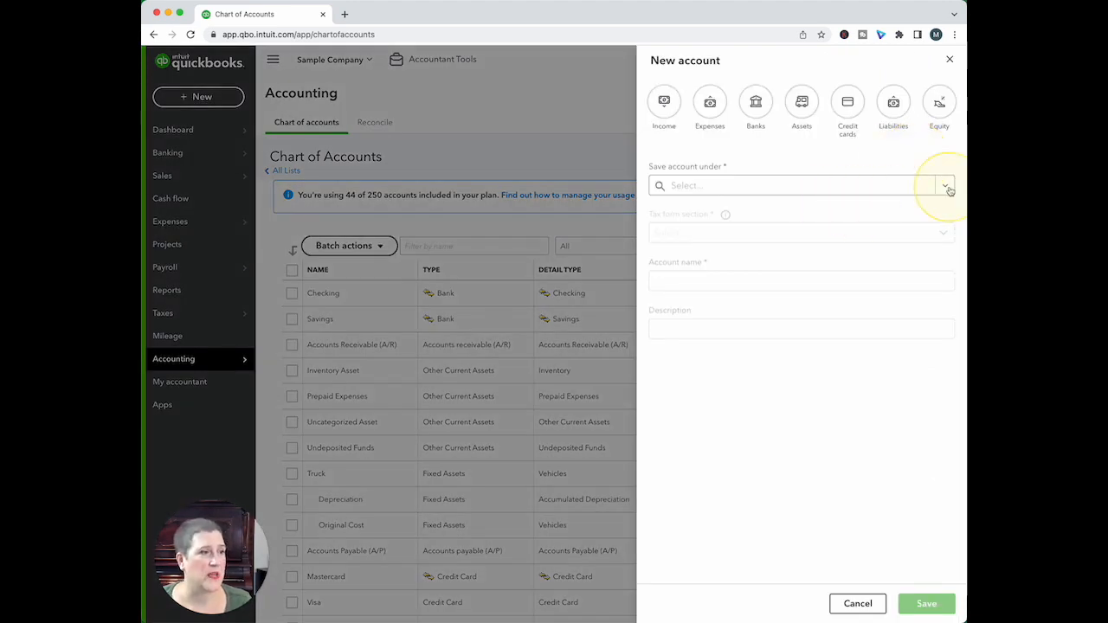
left_click(755, 102)
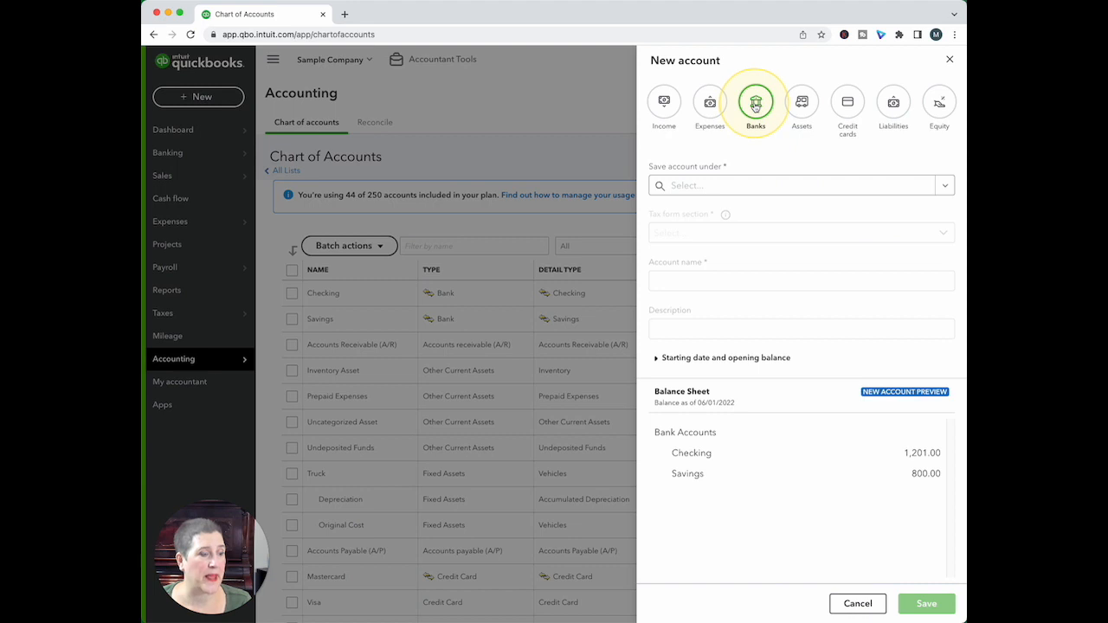
mouse_move(684, 367)
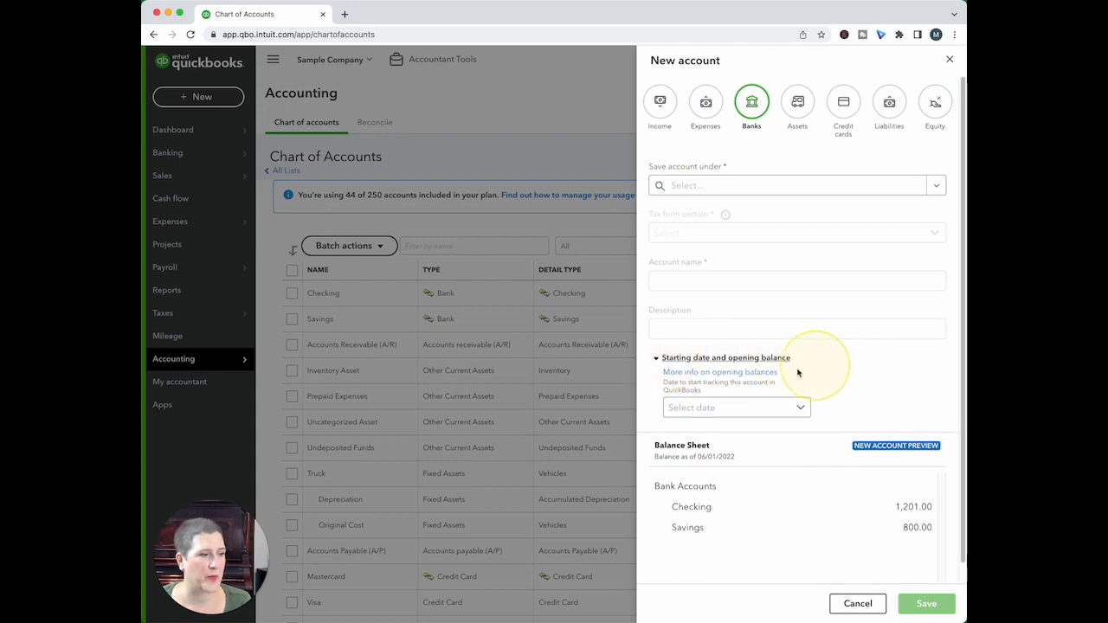
mouse_move(745, 459)
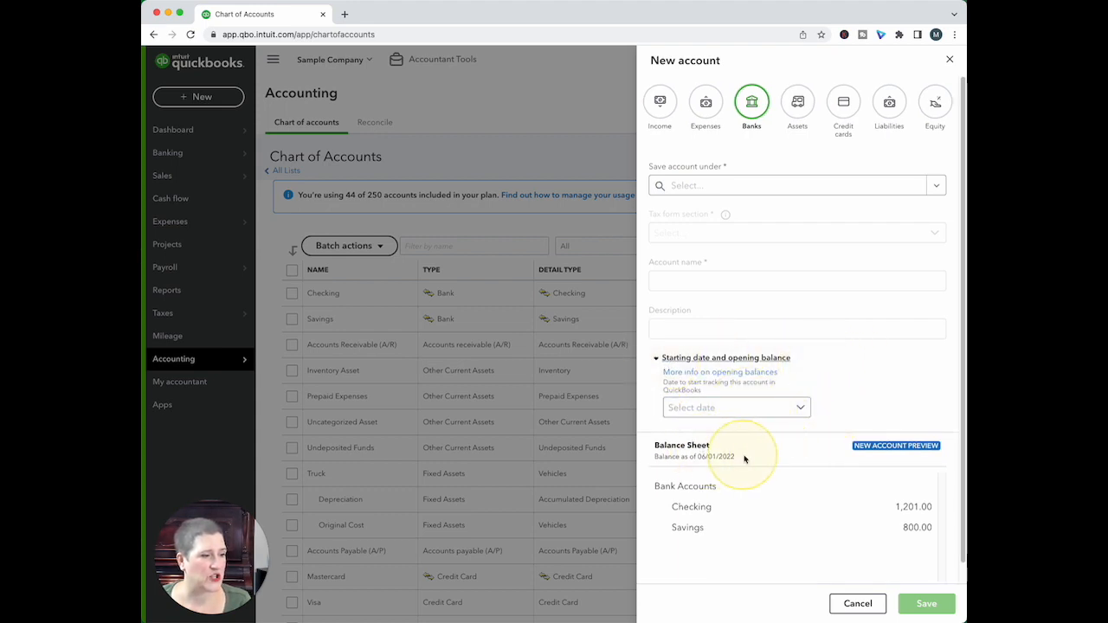
mouse_move(796, 102)
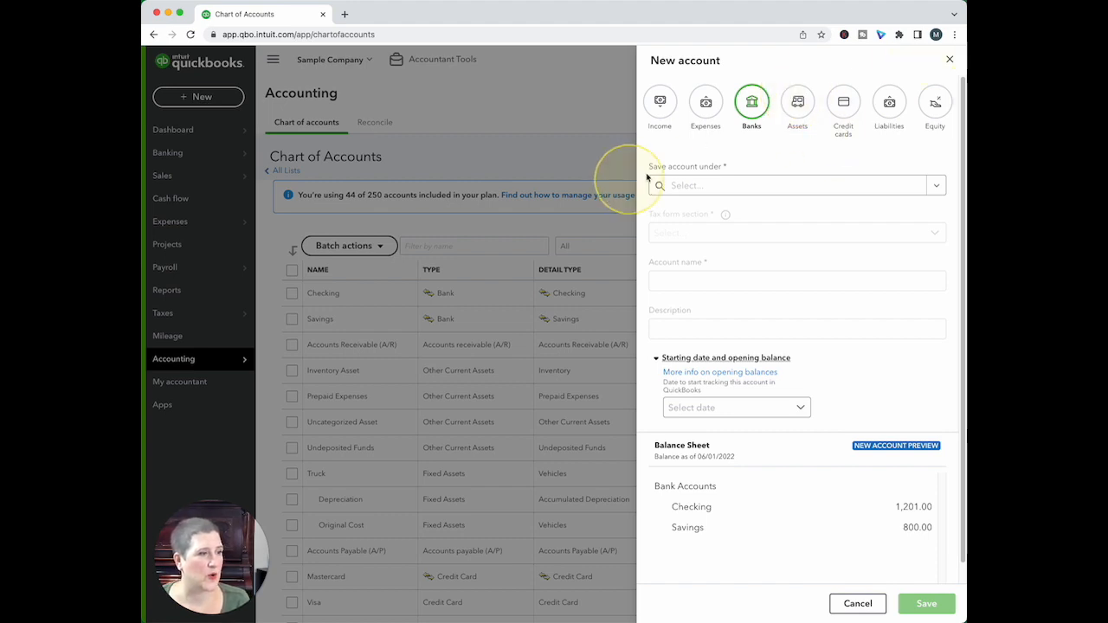
left_click(797, 104)
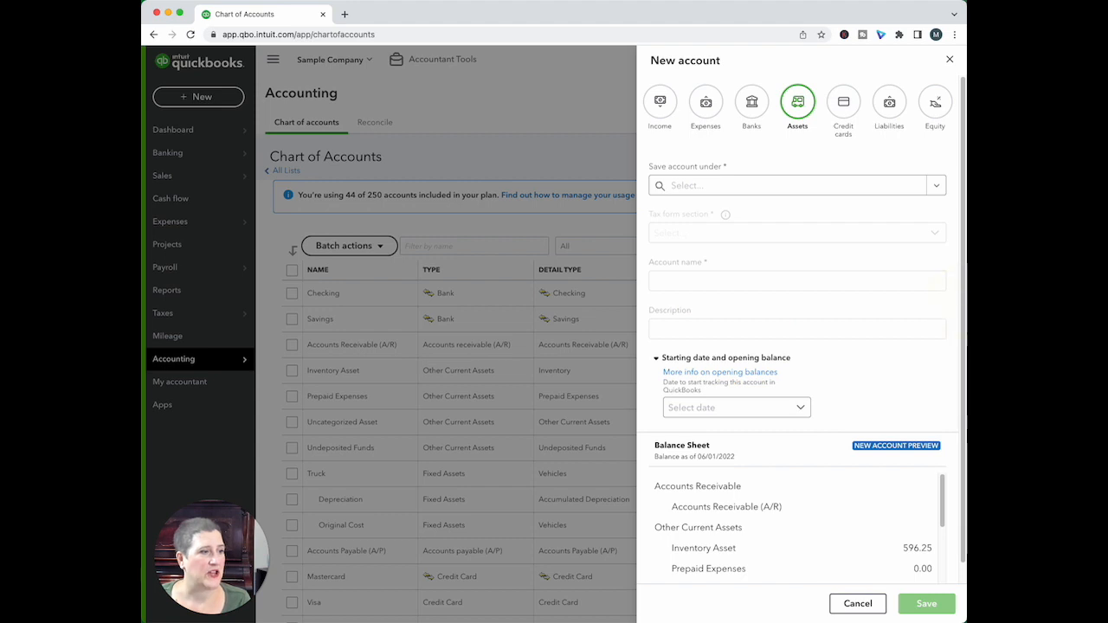
mouse_move(752, 552)
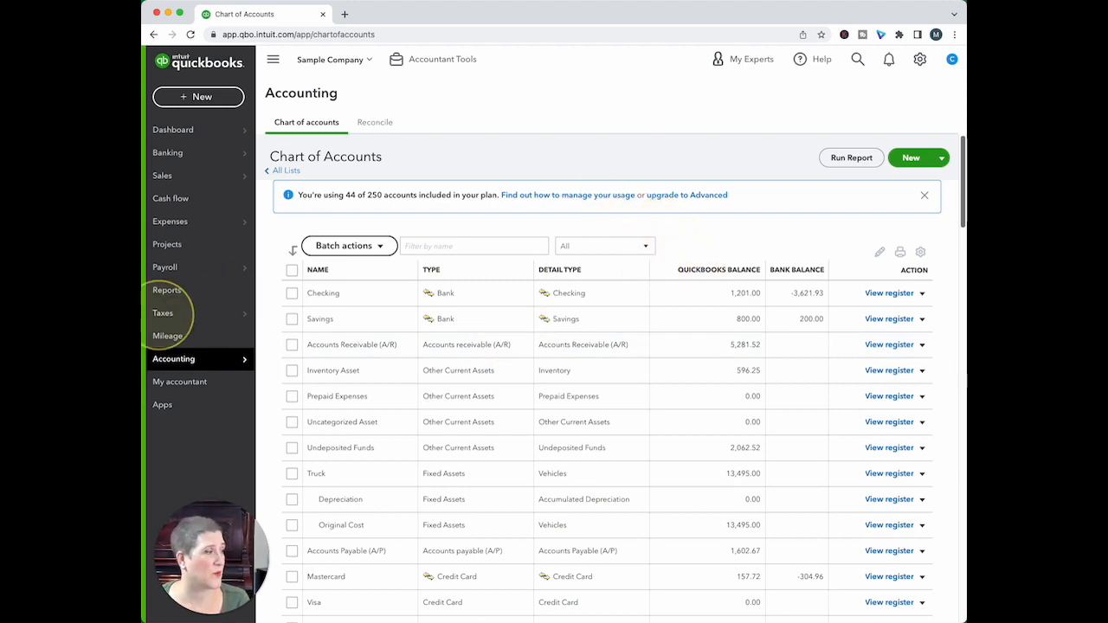
Step: Run the Profit and Loss report from Reports and bring up its customization panel
left_click(166, 290)
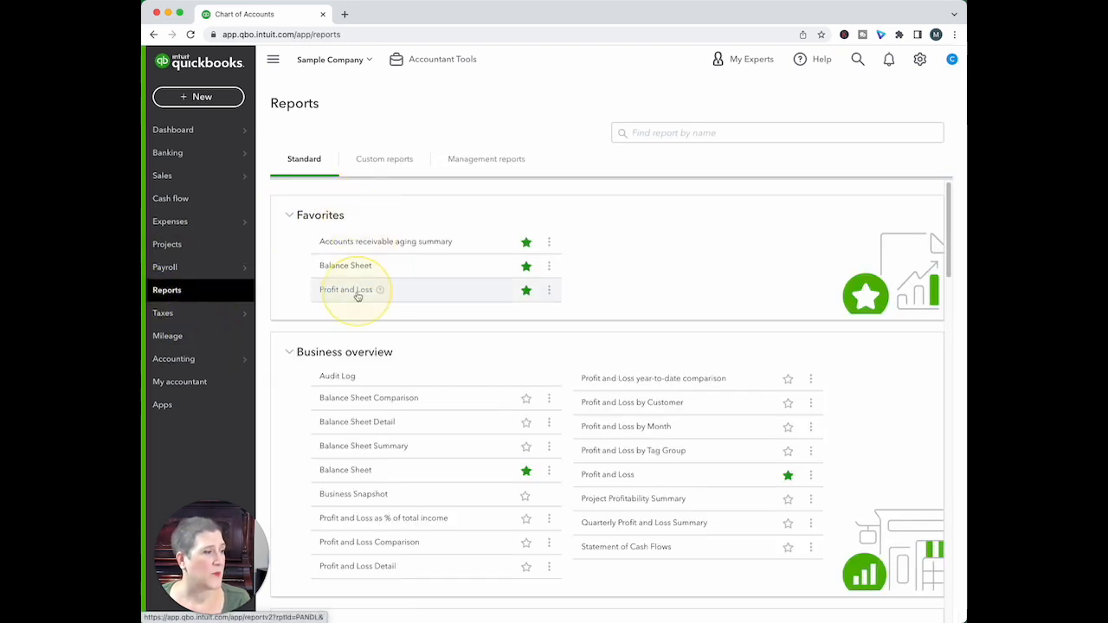
left_click(347, 289)
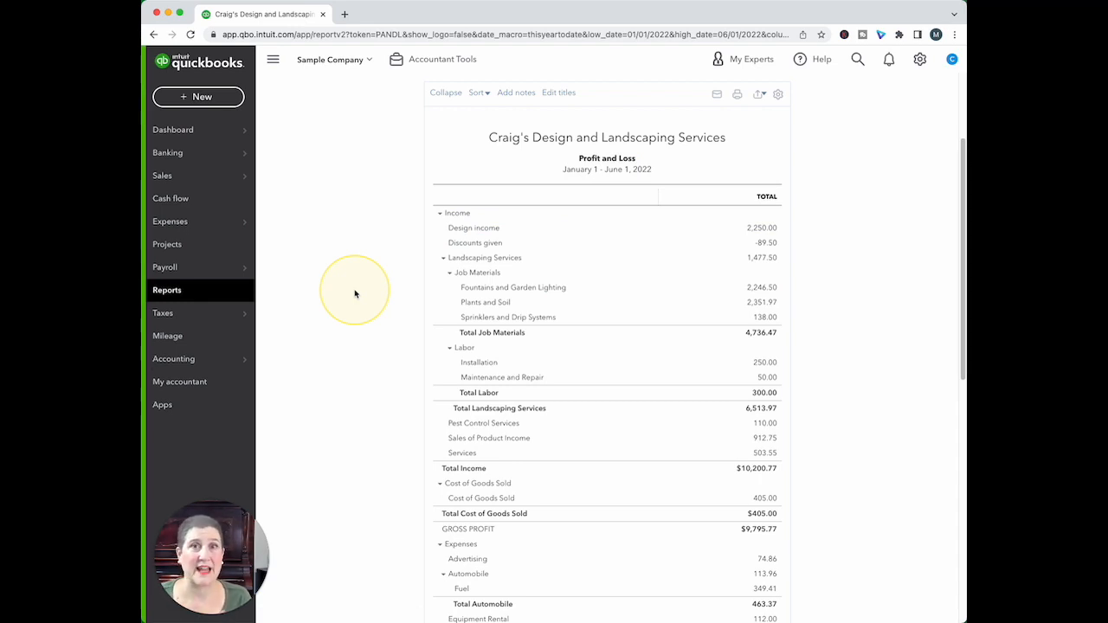
mouse_move(869, 149)
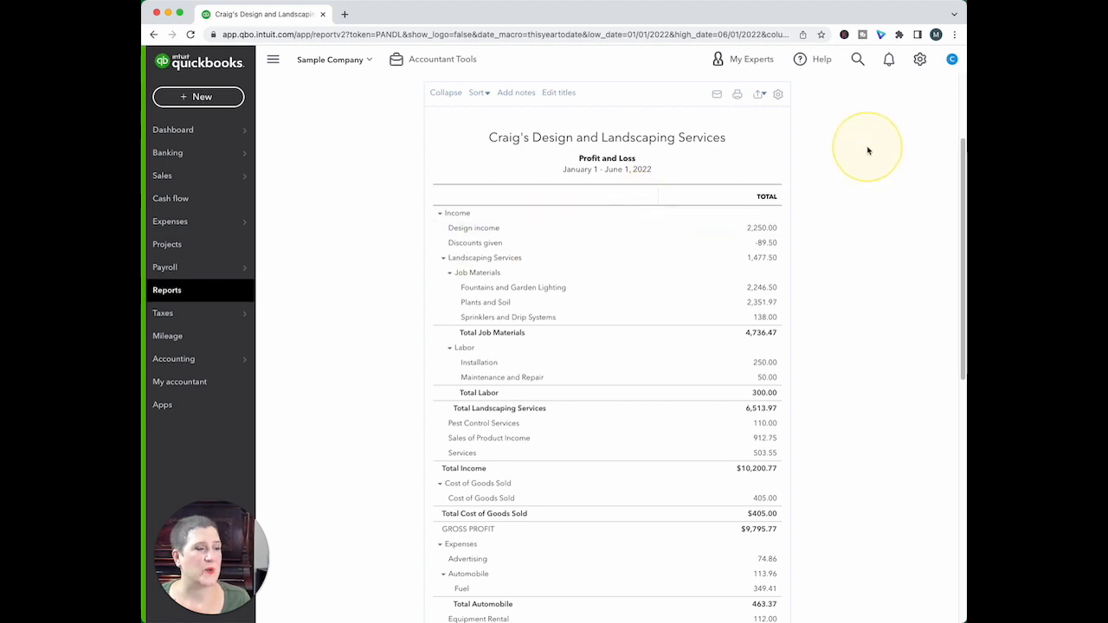
left_click(810, 131)
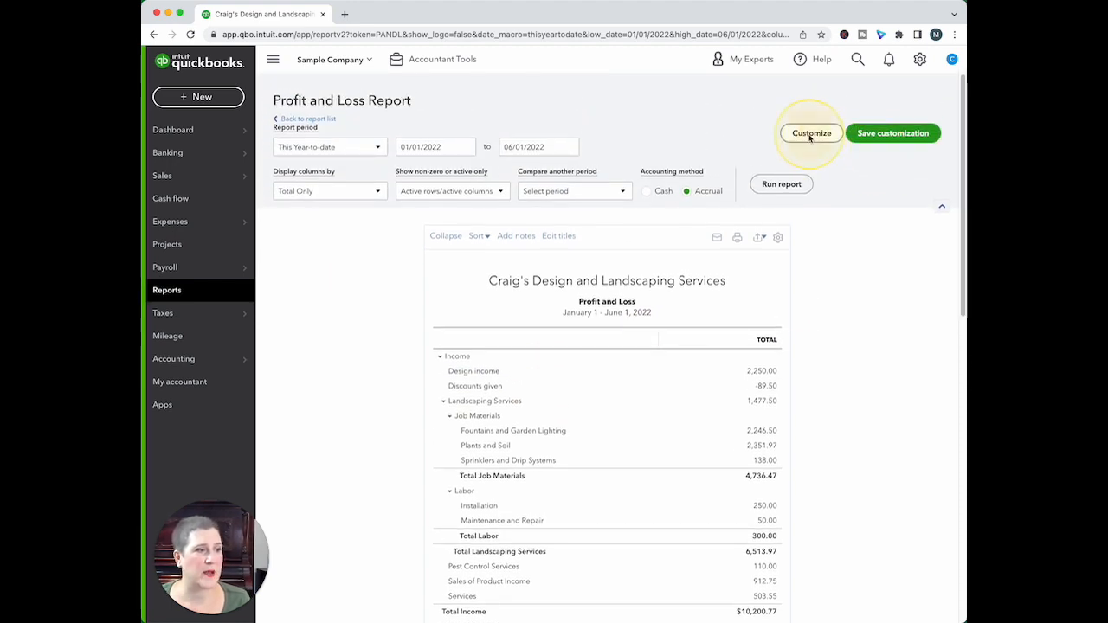
left_click(810, 132)
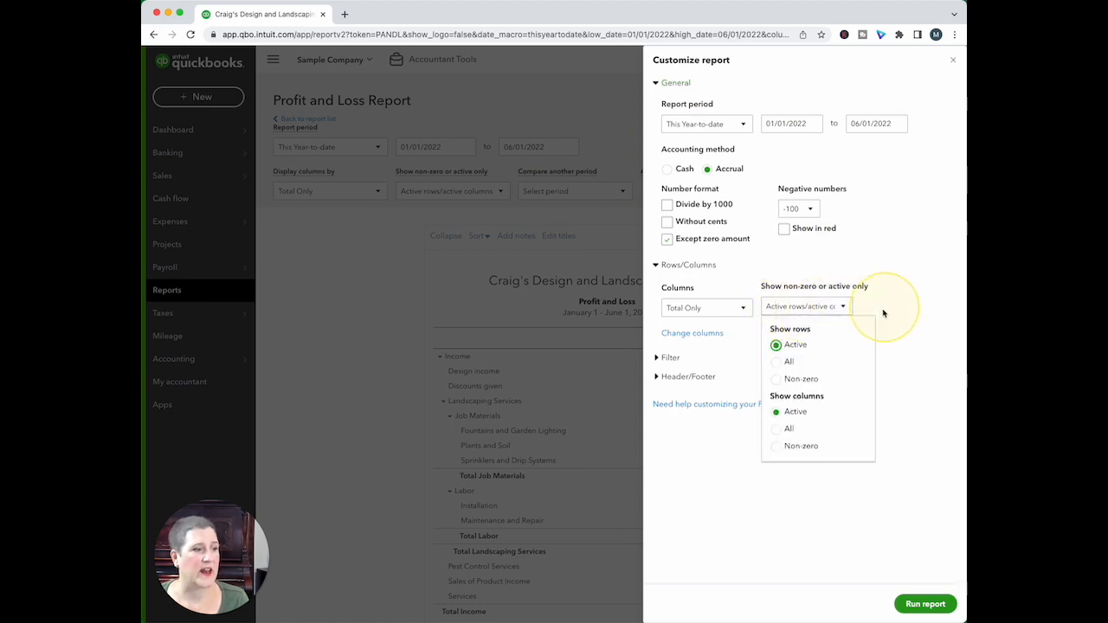
Step: Show all rows so zero-balance accounts like My New Account appear, and run the report
left_click(775, 362)
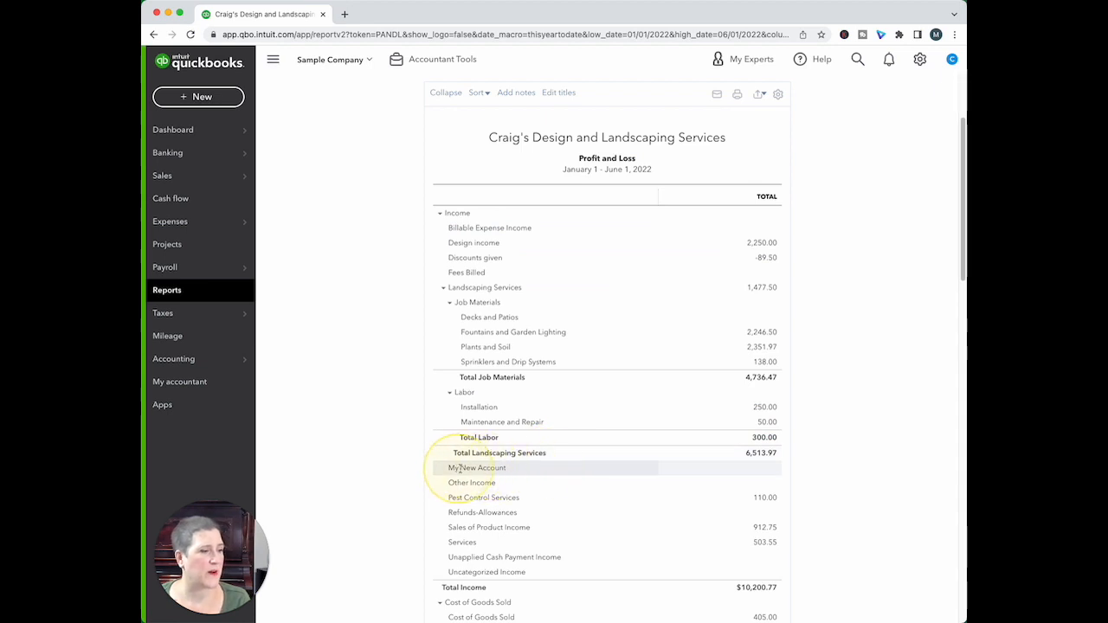
mouse_move(570, 474)
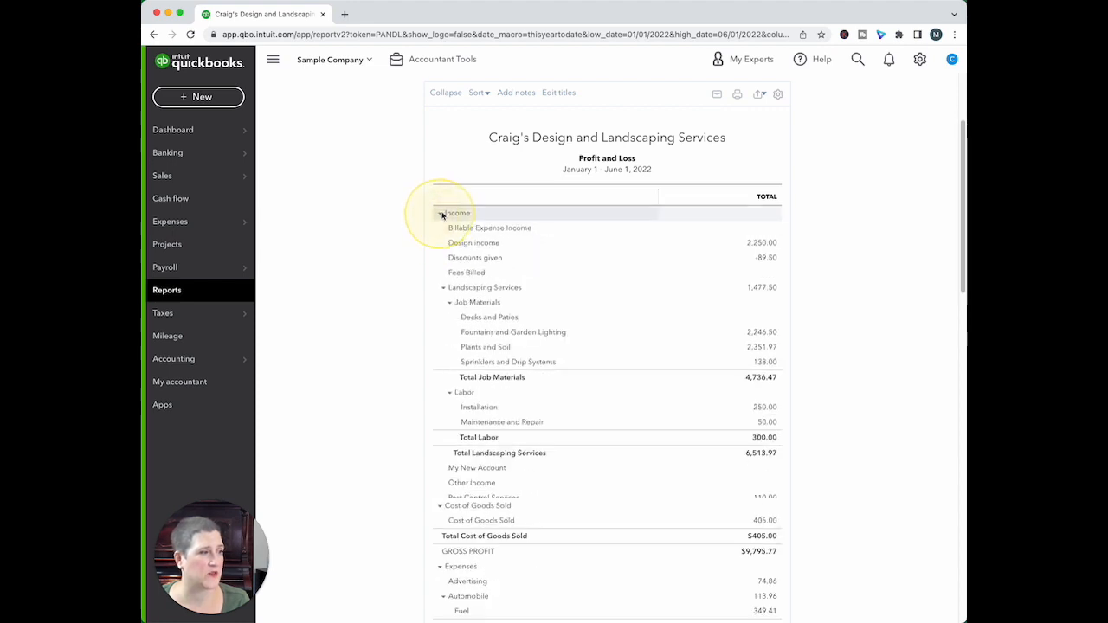
left_click(440, 213)
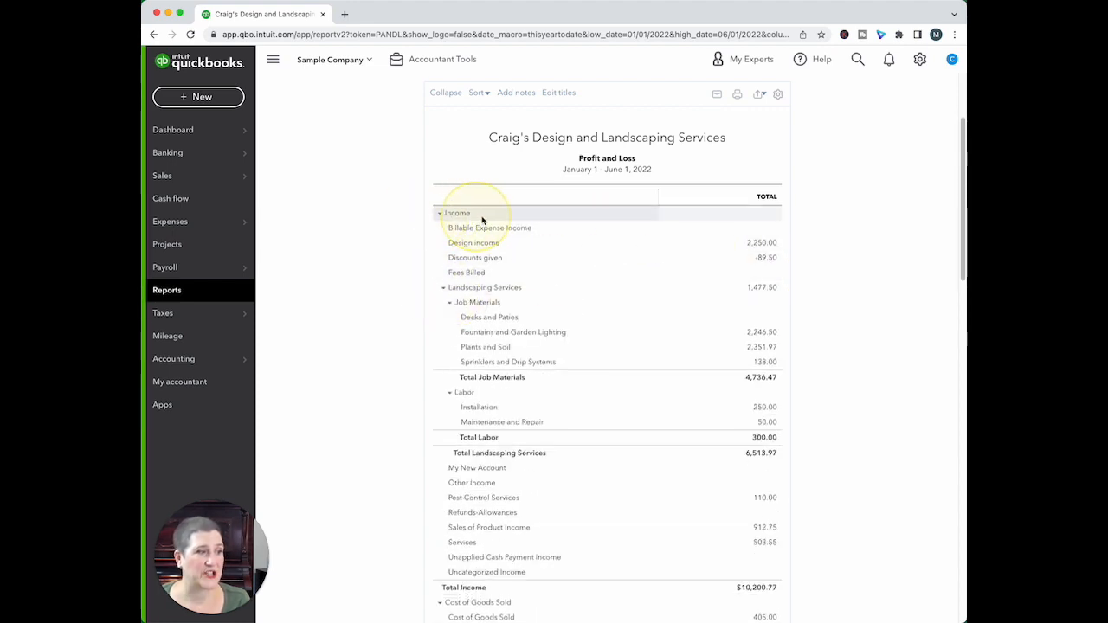
mouse_move(533, 72)
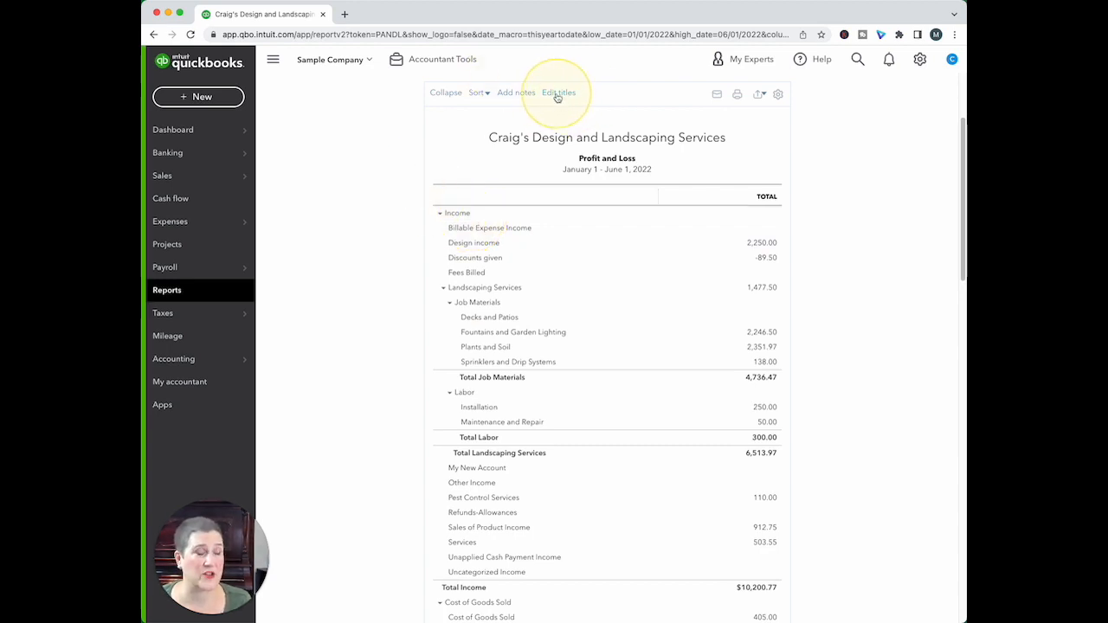
left_click(559, 93)
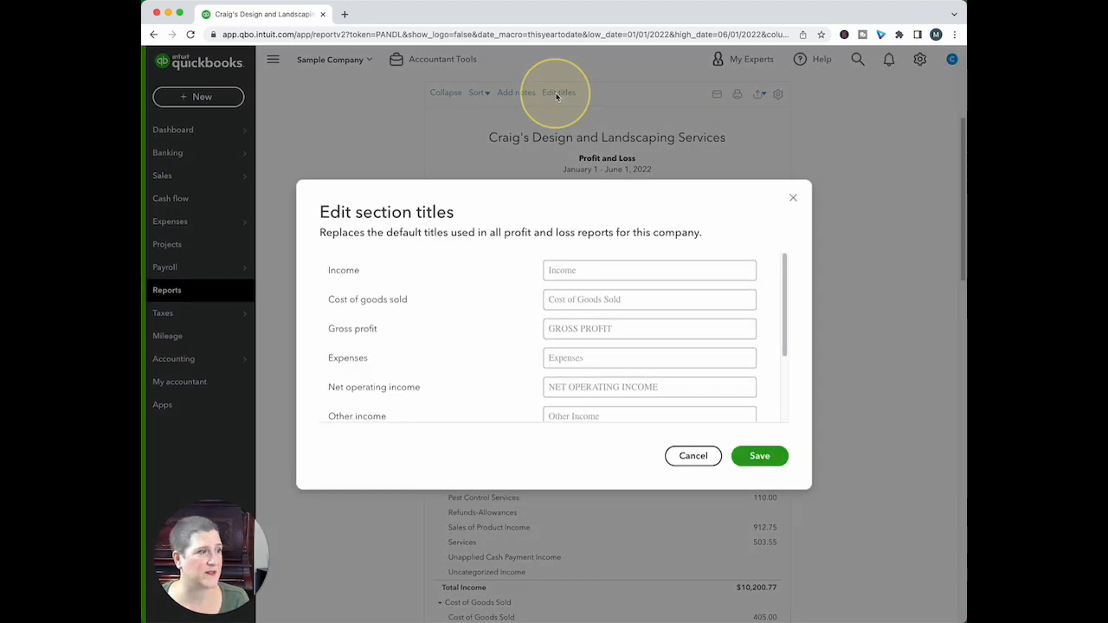
mouse_move(419, 277)
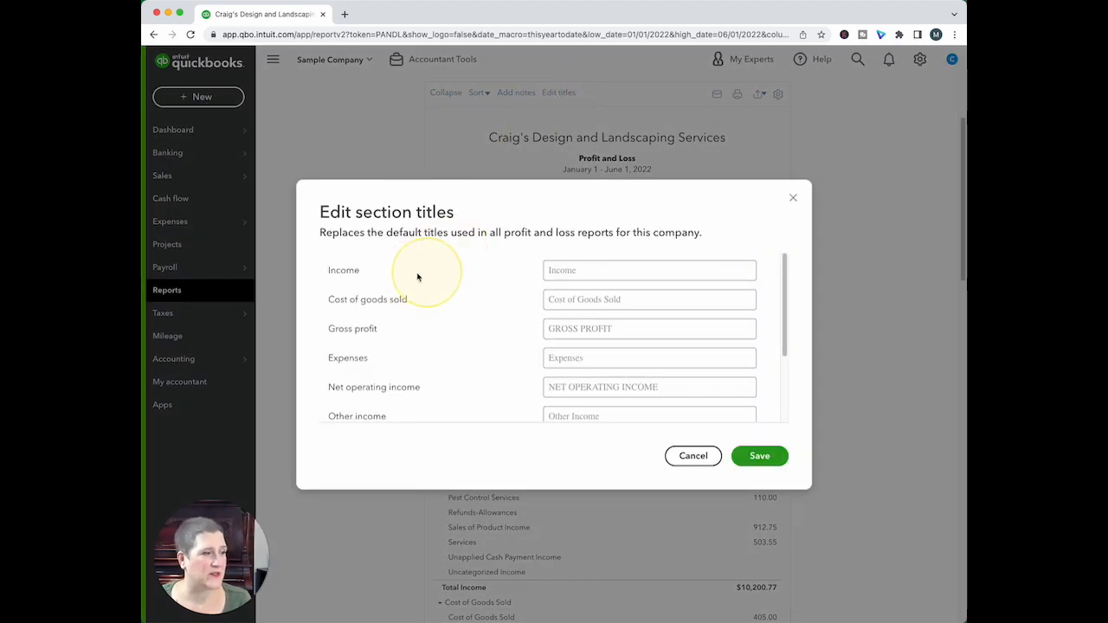
mouse_move(350, 274)
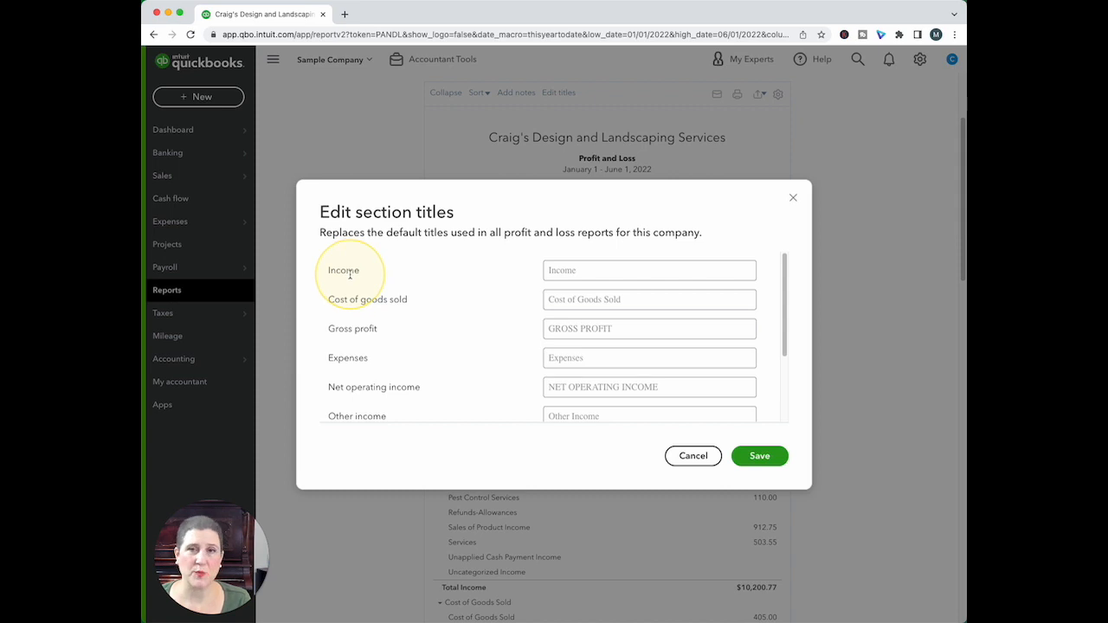
left_click(649, 270)
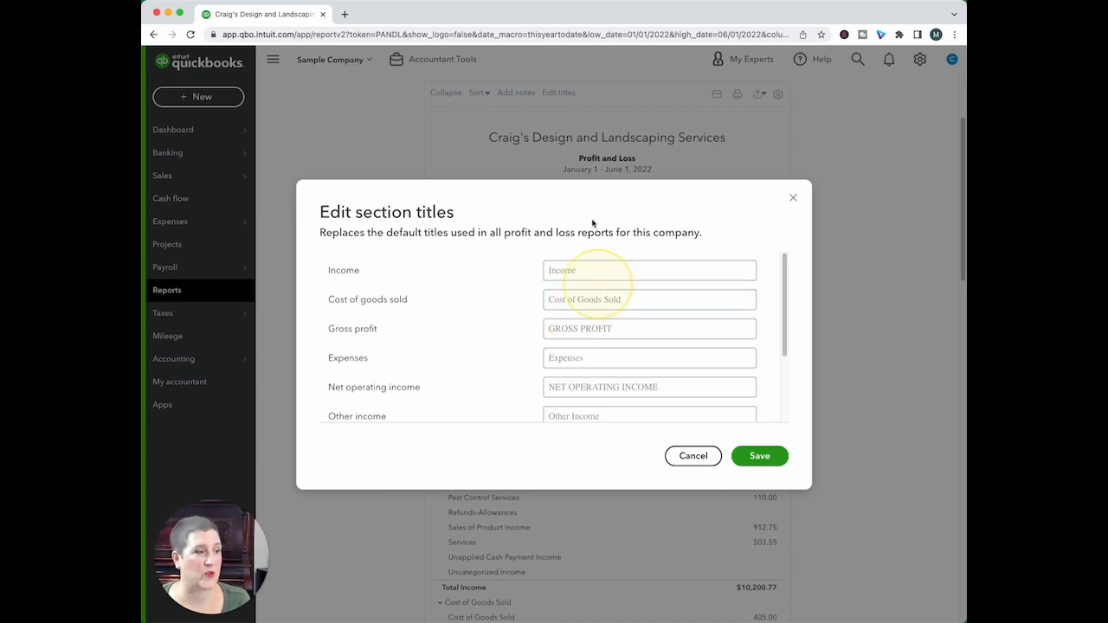
left_click(649, 328)
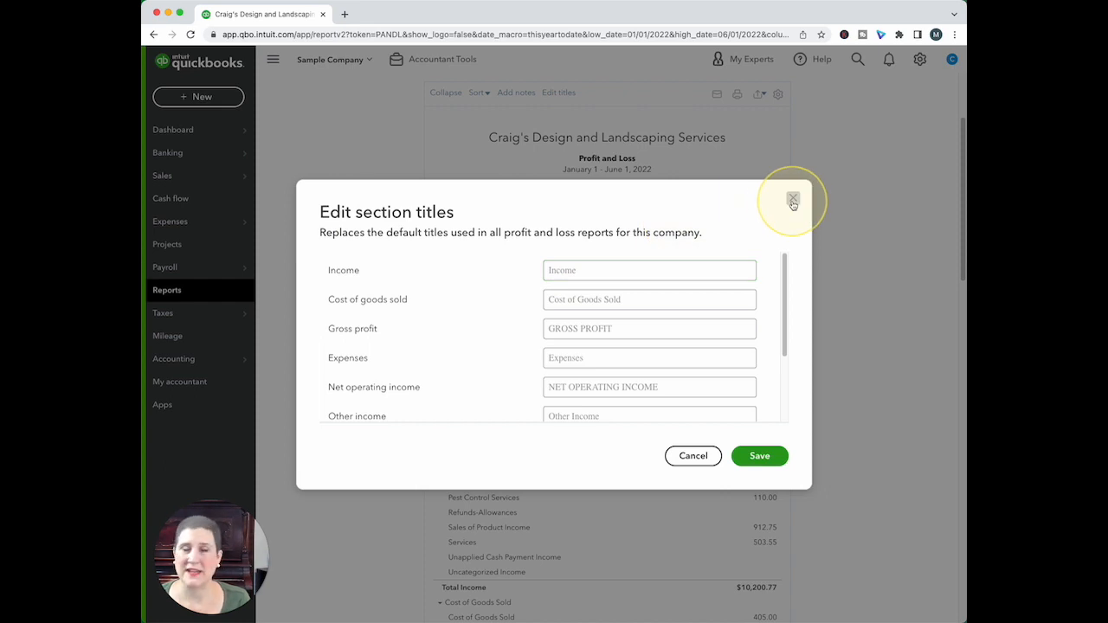
left_click(793, 200)
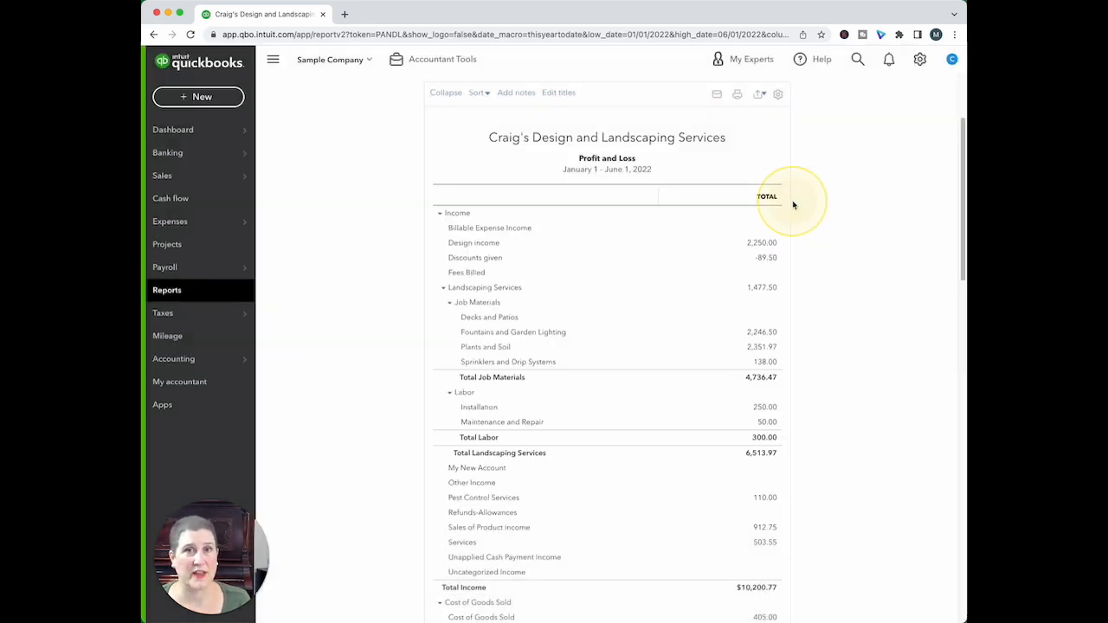
Step: Start another new account from the Chart of Accounts and file it under an Income parent (Design income)
left_click(173, 358)
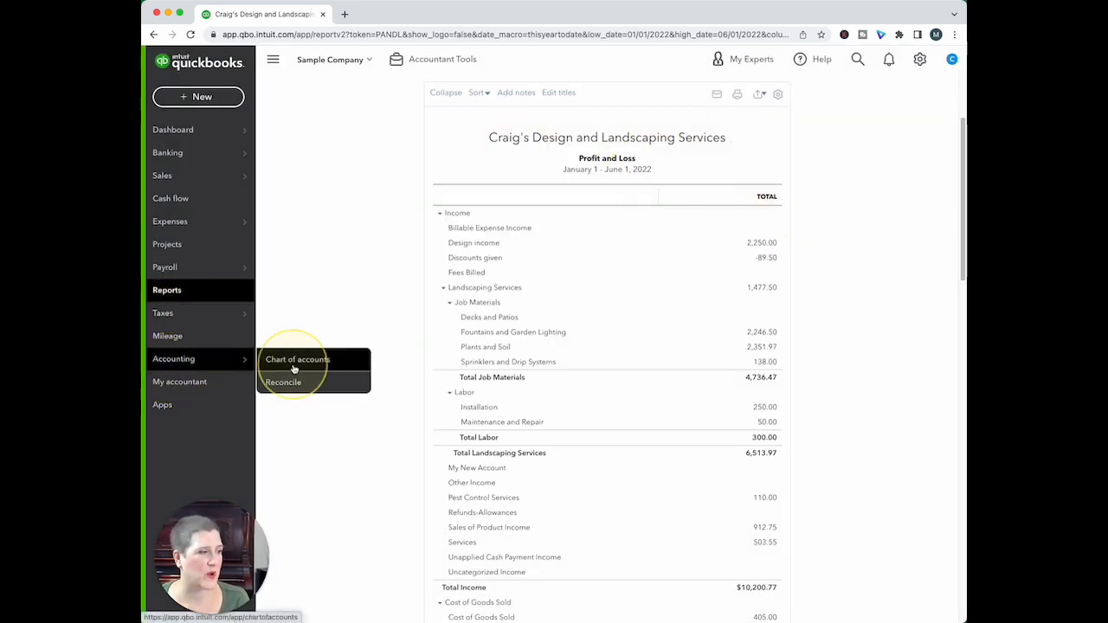
left_click(298, 358)
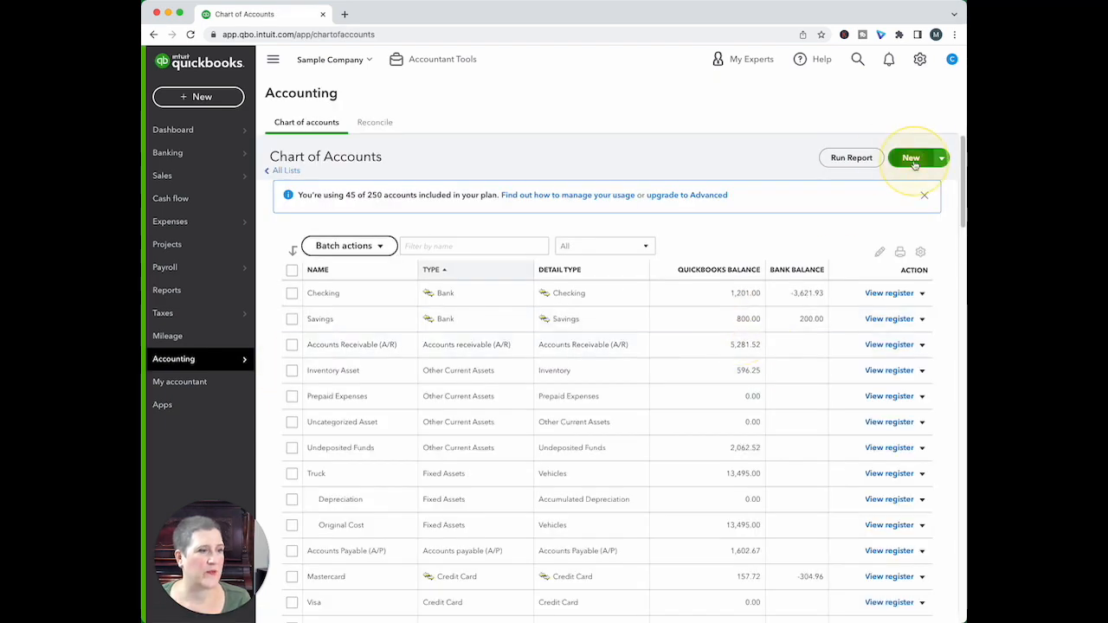
left_click(910, 158)
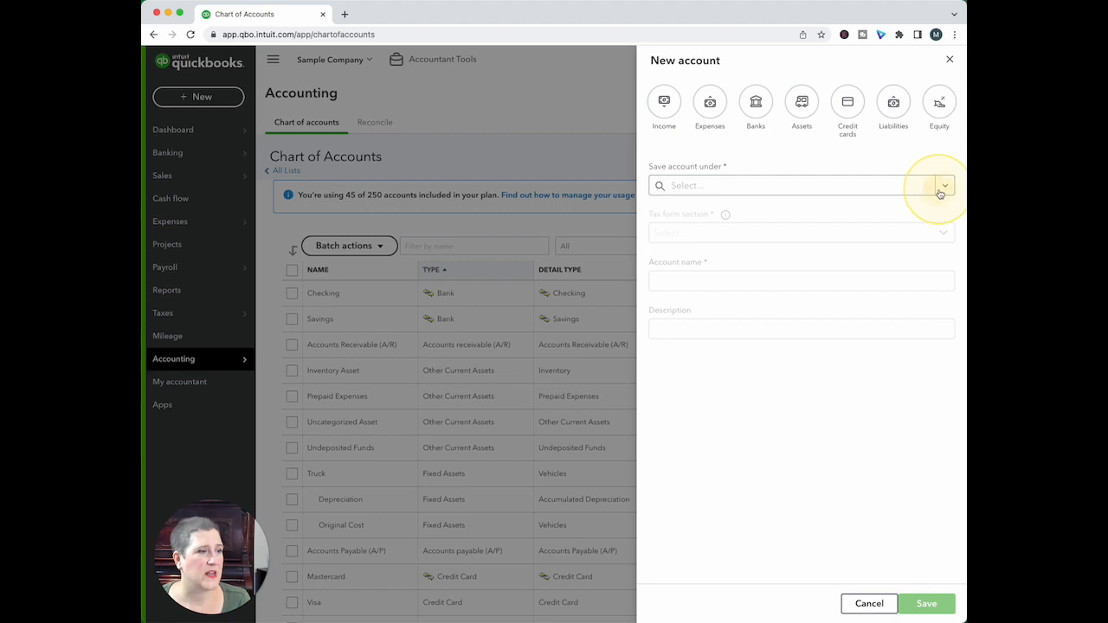
left_click(943, 185)
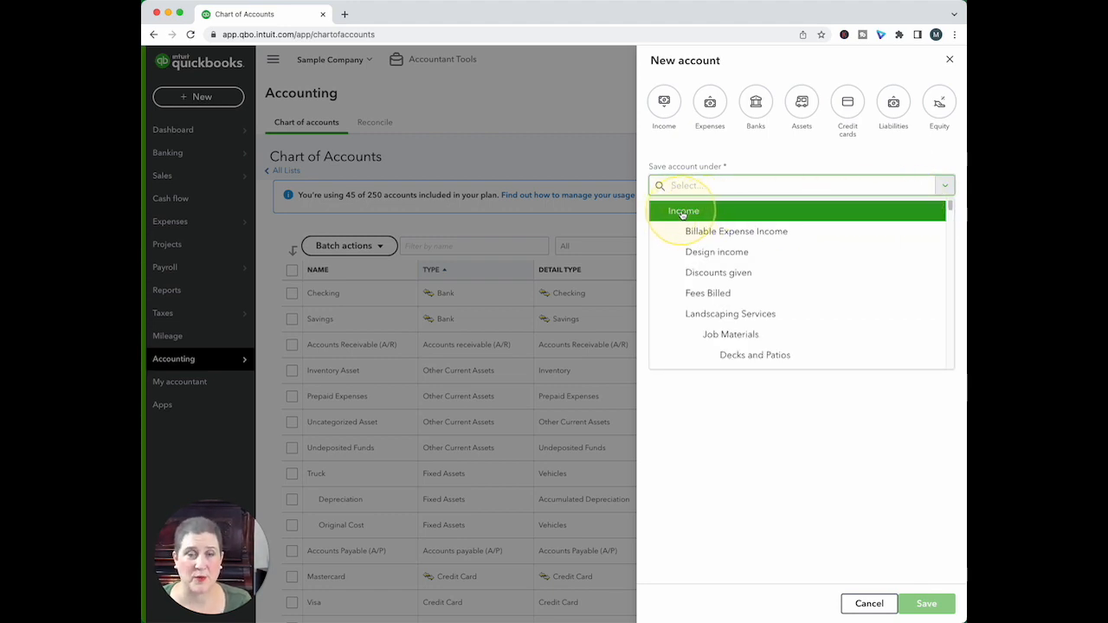
mouse_move(694, 211)
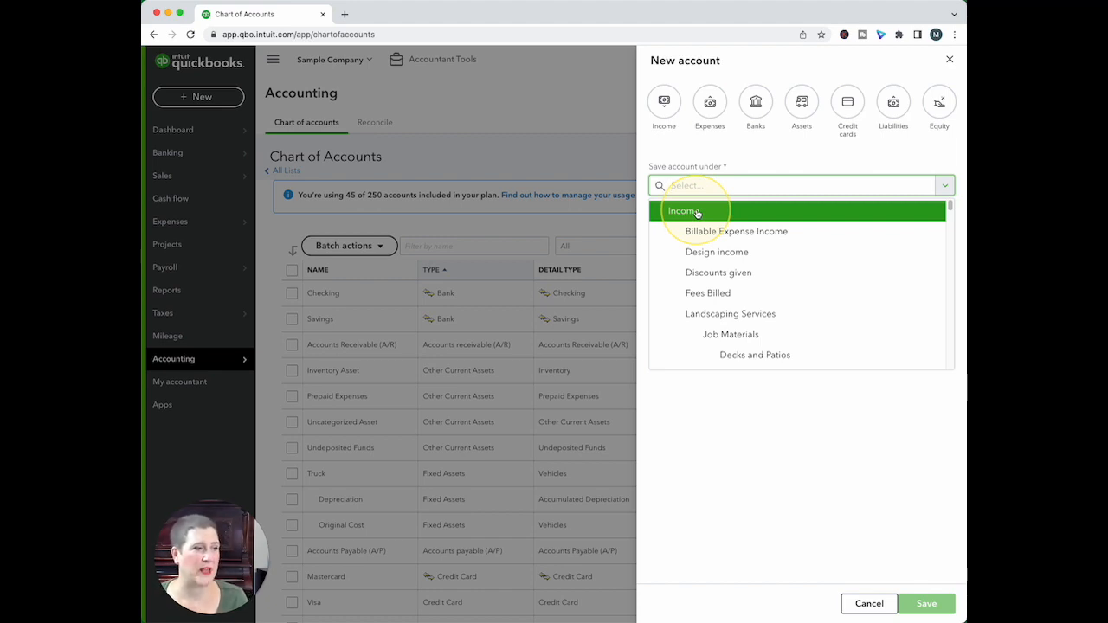
left_click(717, 253)
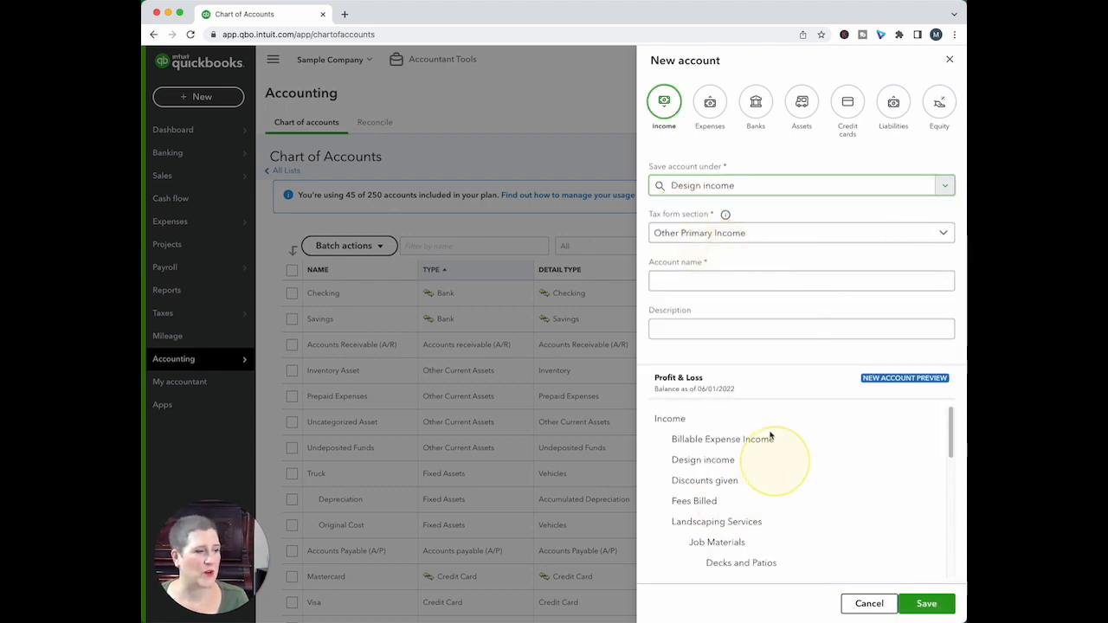
mouse_move(782, 499)
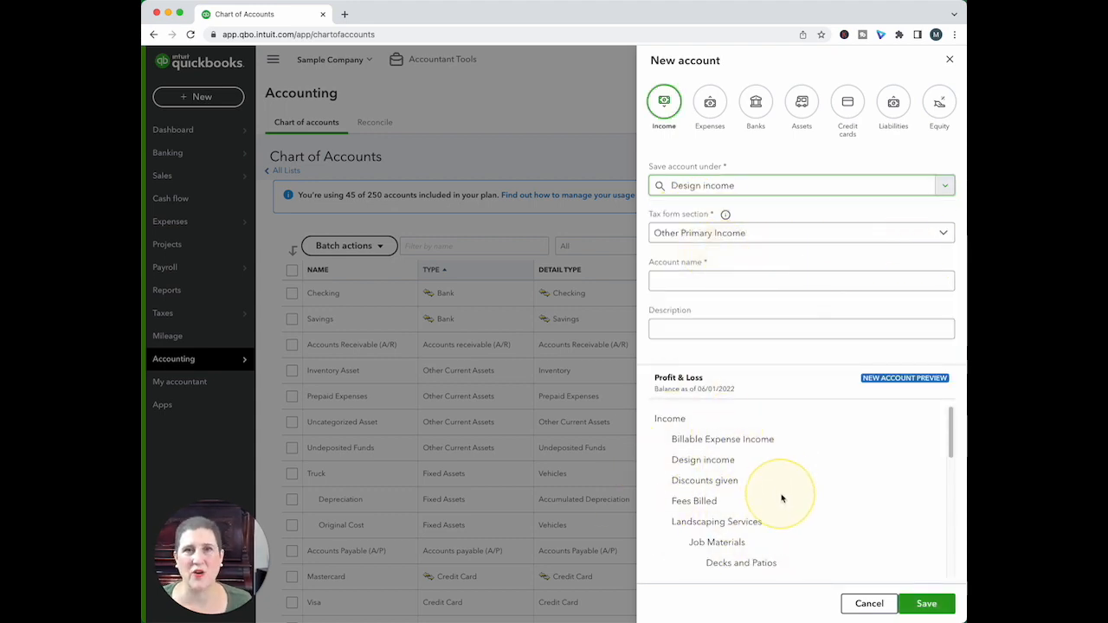